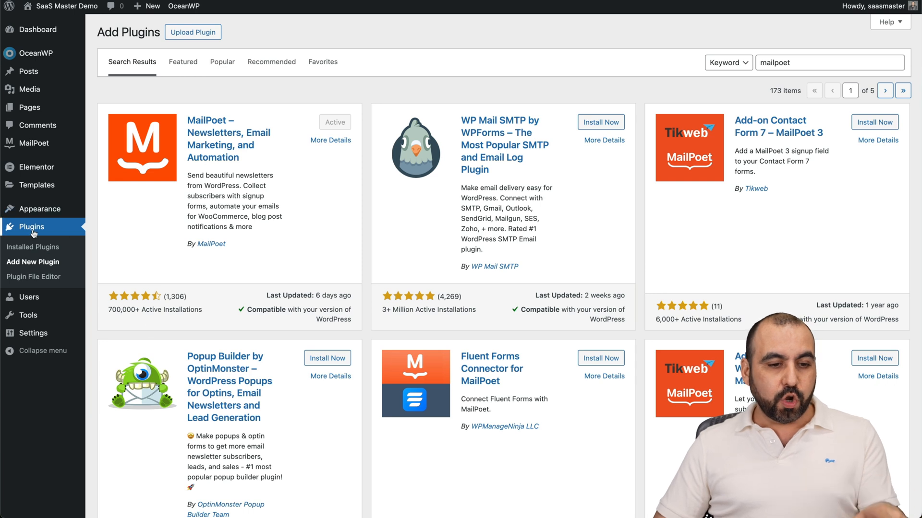
{"action": "mouse_move", "coordinate": [33, 262]}
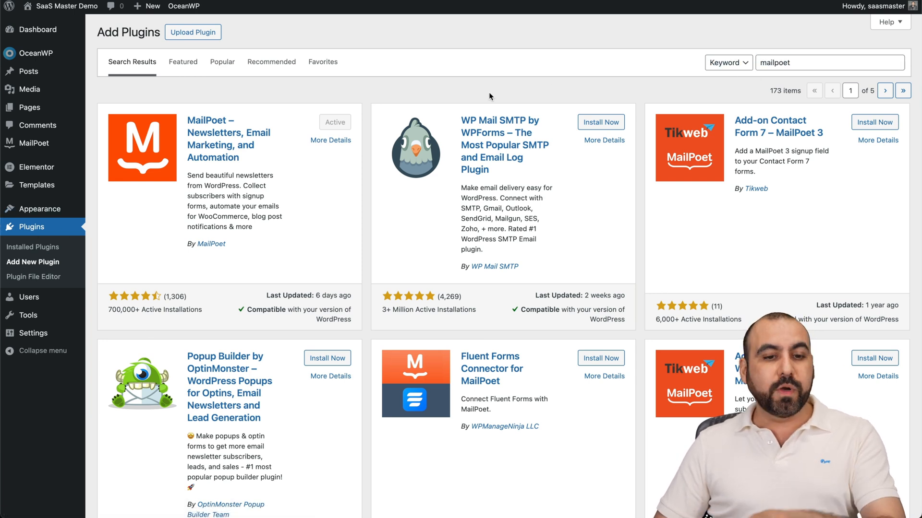
{"action": "mouse_move", "coordinate": [272, 158]}
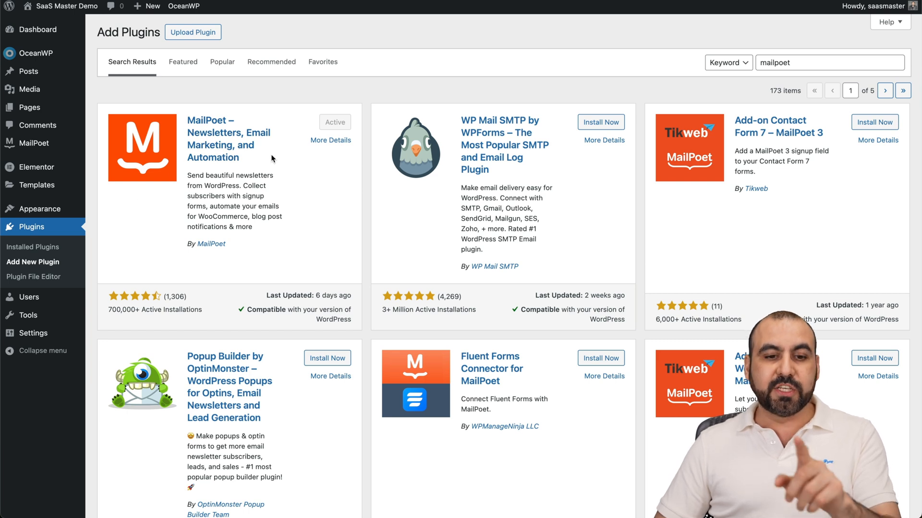
{"action": "mouse_move", "coordinate": [195, 254]}
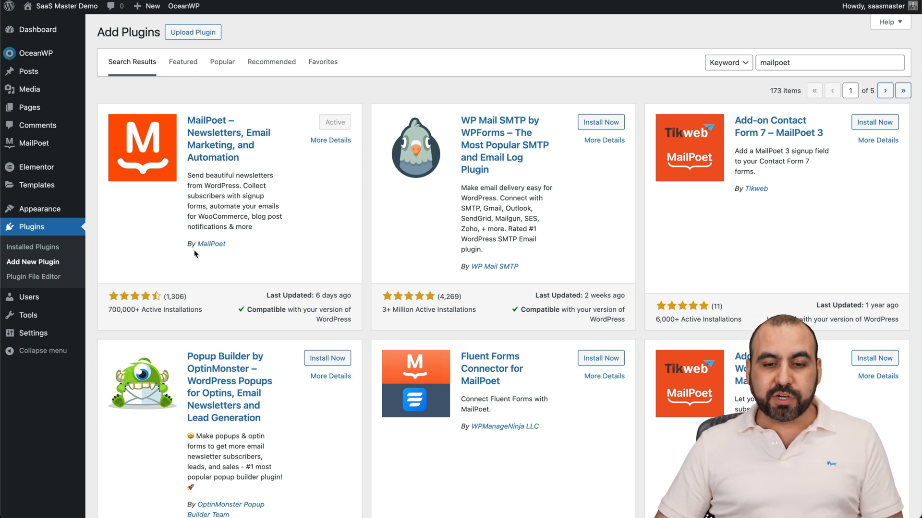
{"action": "mouse_move", "coordinate": [262, 247]}
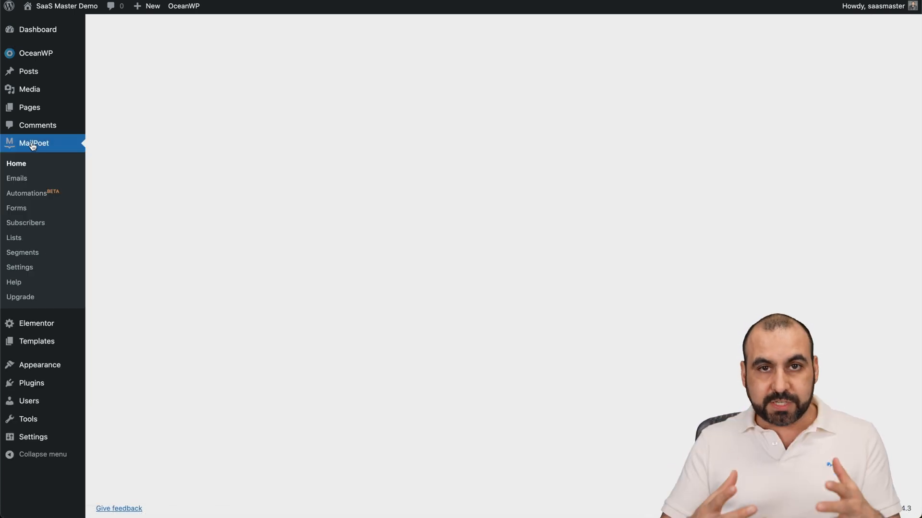
Open MailPoet's Pricing page and scroll through the Starter, Business, Agency and Creator plans.
{"action": "left_click", "coordinate": [33, 143]}
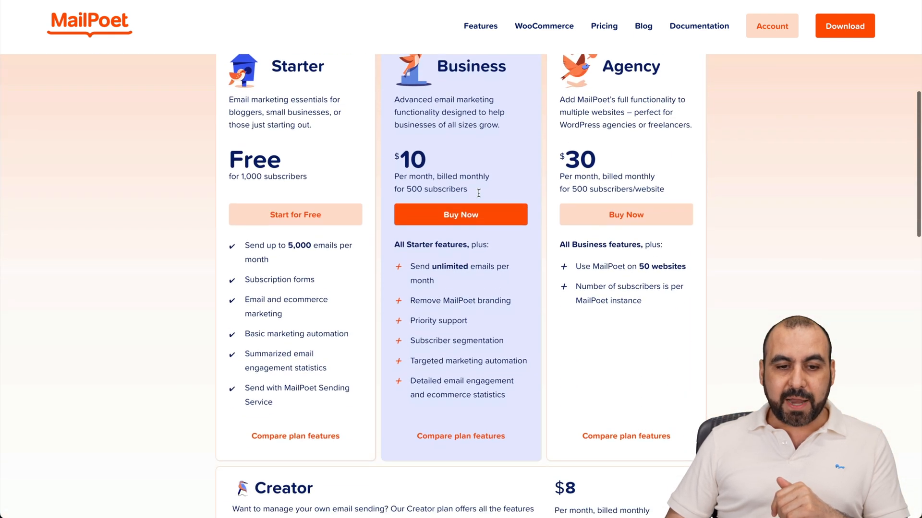
{"action": "scroll", "scroll_direction": "down", "scroll_amount": 3}
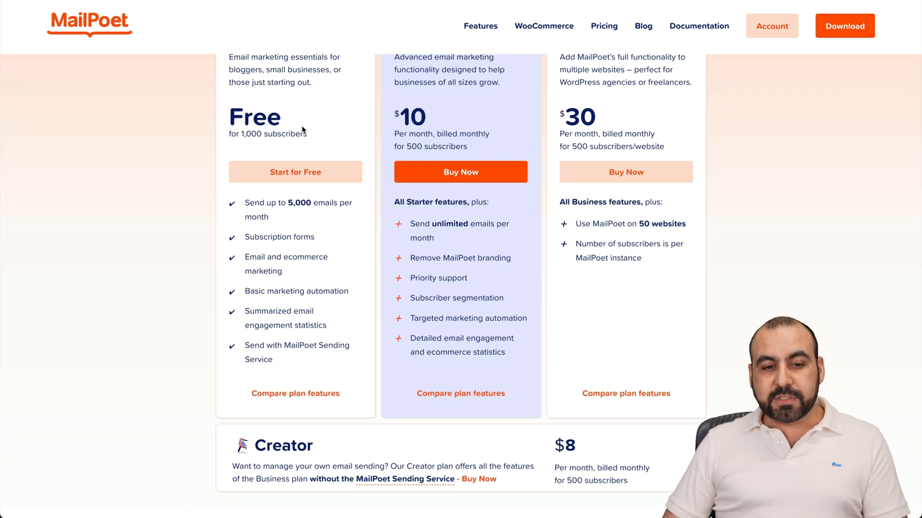
{"action": "mouse_move", "coordinate": [301, 213]}
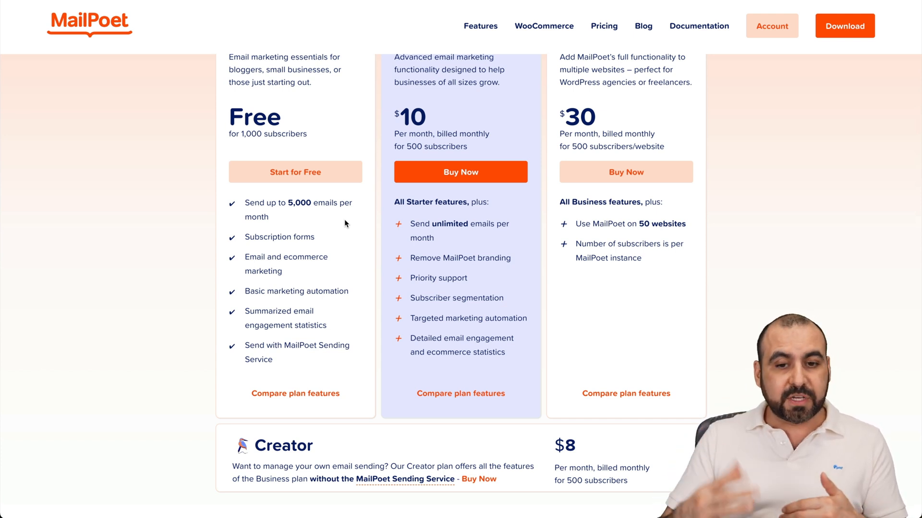
{"action": "mouse_move", "coordinate": [492, 111]}
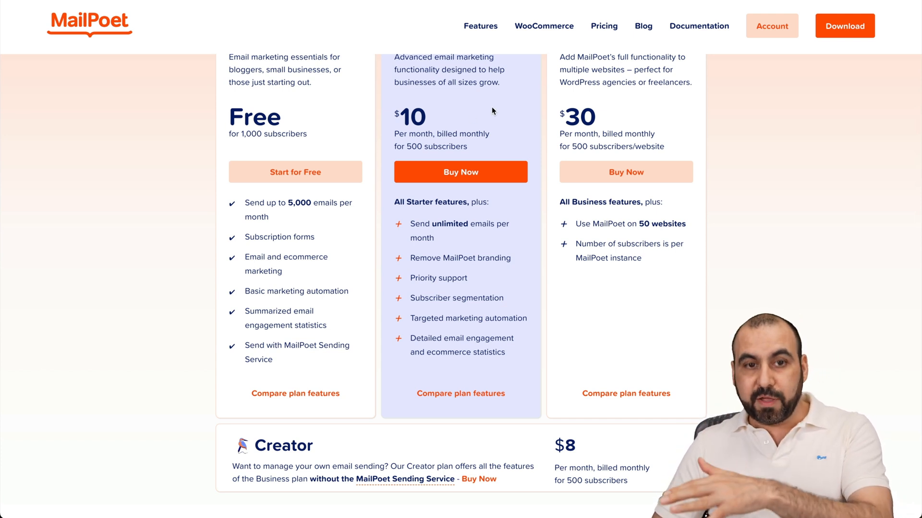
{"action": "mouse_move", "coordinate": [243, 151]}
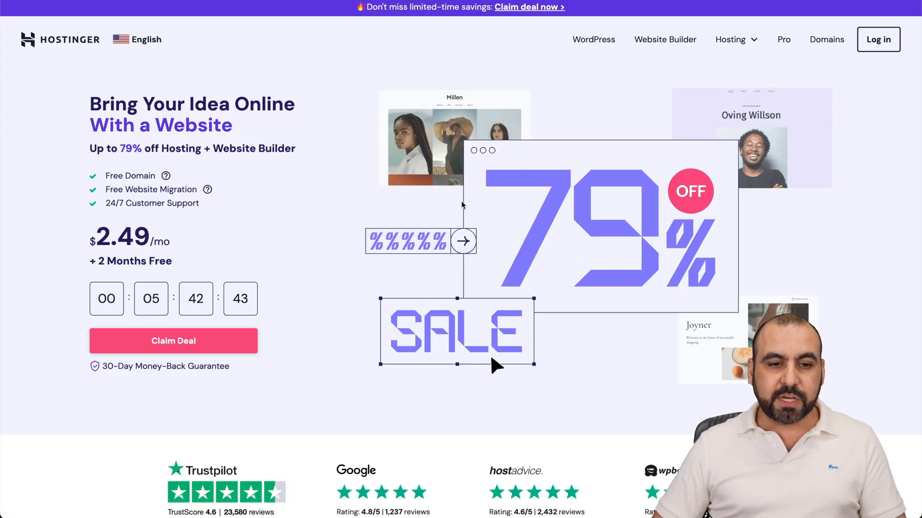
{"action": "mouse_move", "coordinate": [435, 274]}
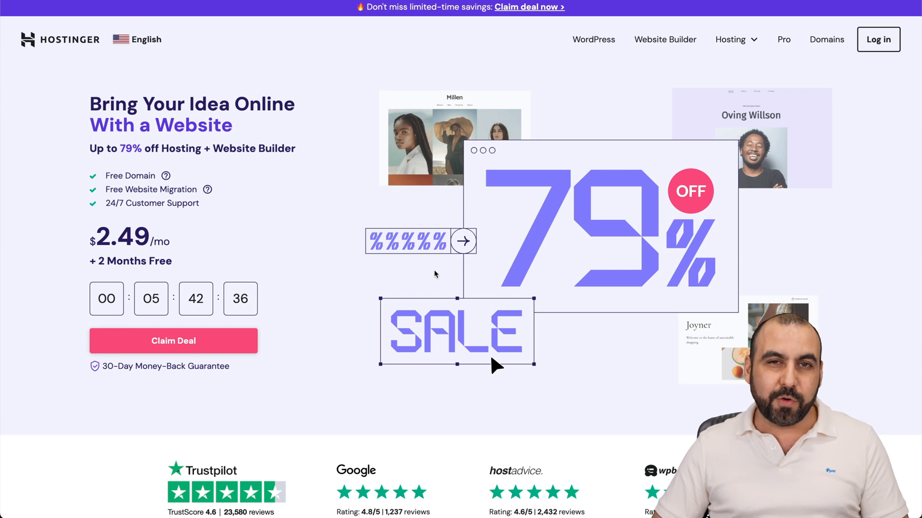
{"action": "mouse_move", "coordinate": [603, 181]}
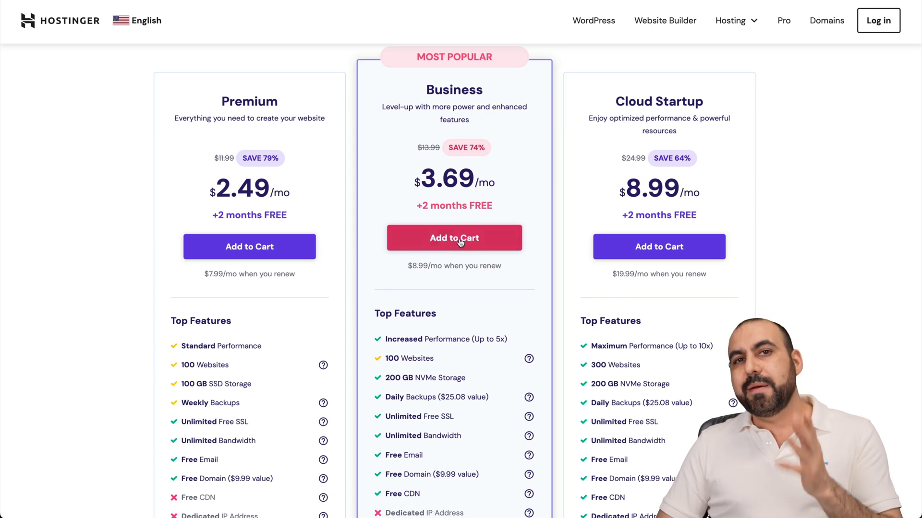
Add Business Web Hosting to the cart and review the 48-month checkout totalling $177.12.
{"action": "left_click", "coordinate": [453, 238]}
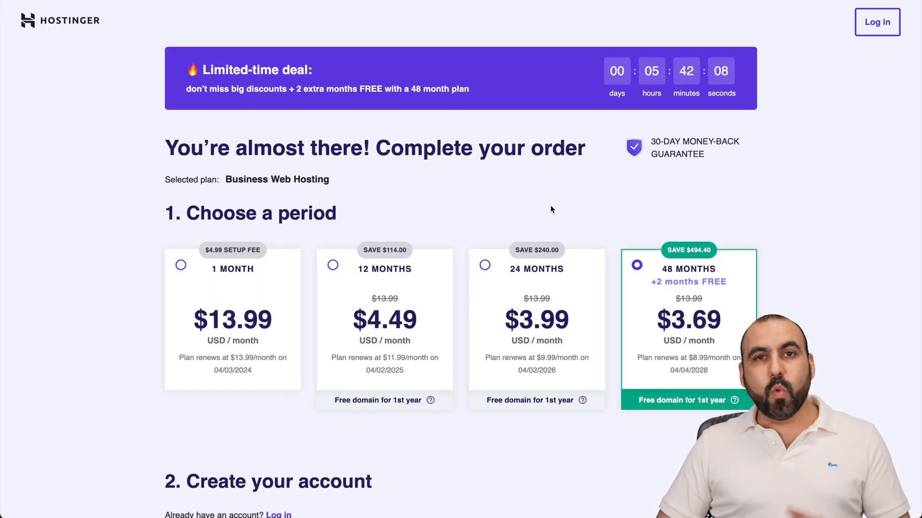
{"action": "scroll", "scroll_direction": "down", "scroll_amount": 3}
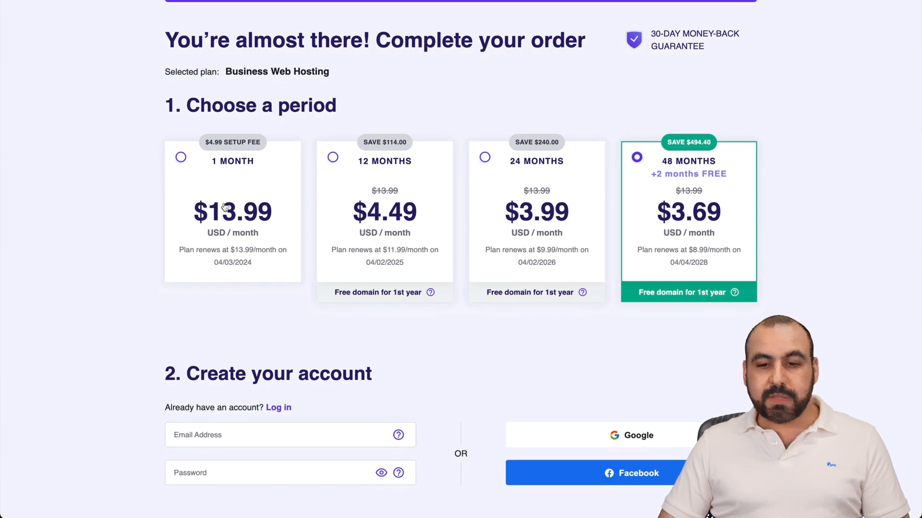
{"action": "mouse_move", "coordinate": [723, 249]}
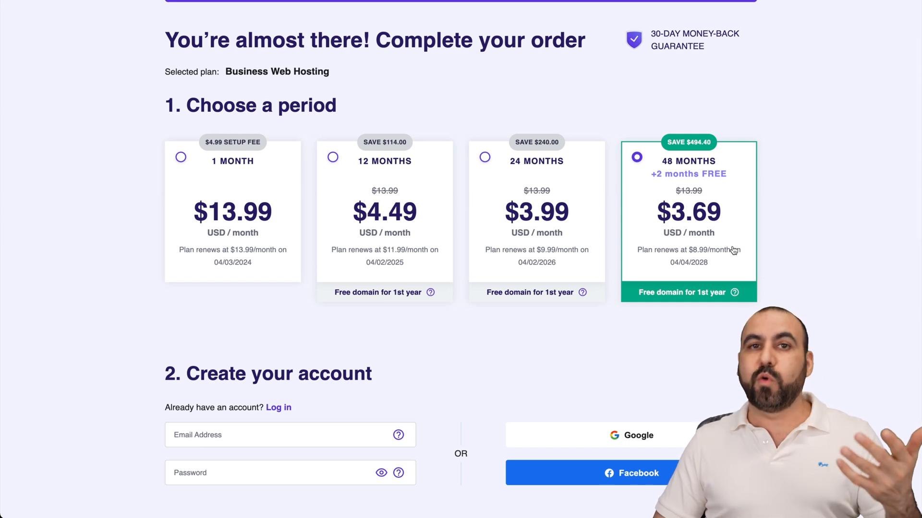
{"action": "scroll", "scroll_direction": "down", "scroll_amount": 3}
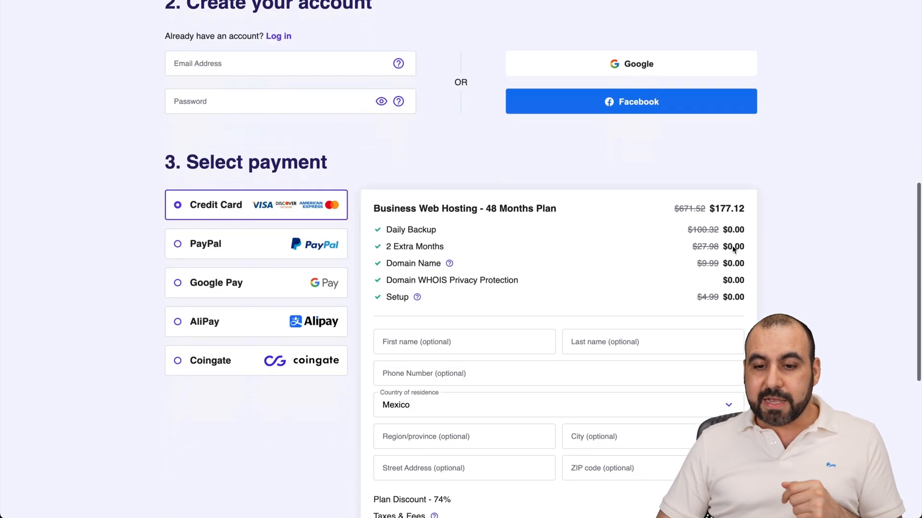
{"action": "scroll", "scroll_direction": "down", "scroll_amount": 3}
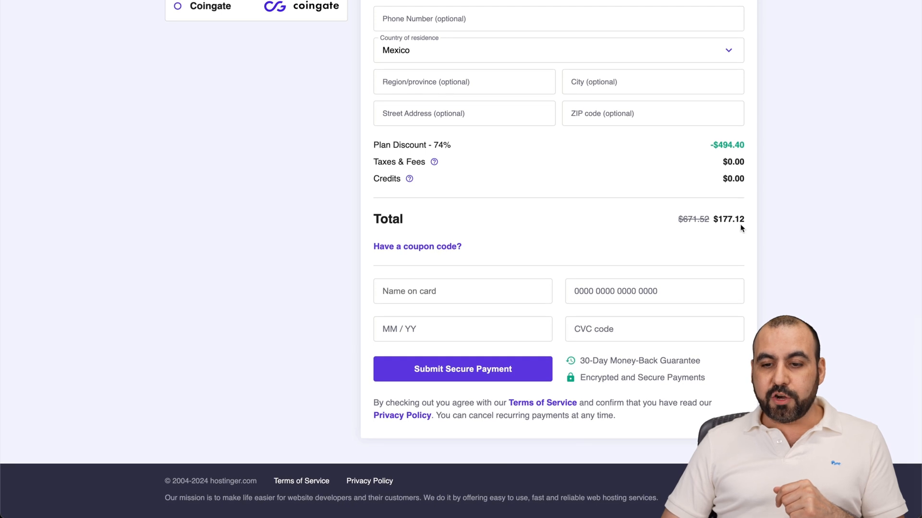
{"action": "mouse_move", "coordinate": [747, 229]}
{"action": "type", "text": "S"}
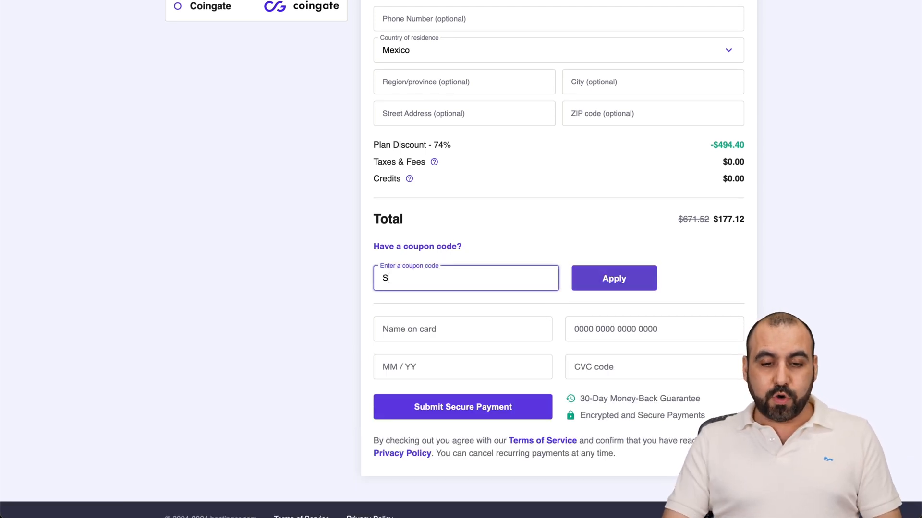
{"action": "scroll", "scroll_direction": "up", "scroll_amount": 3}
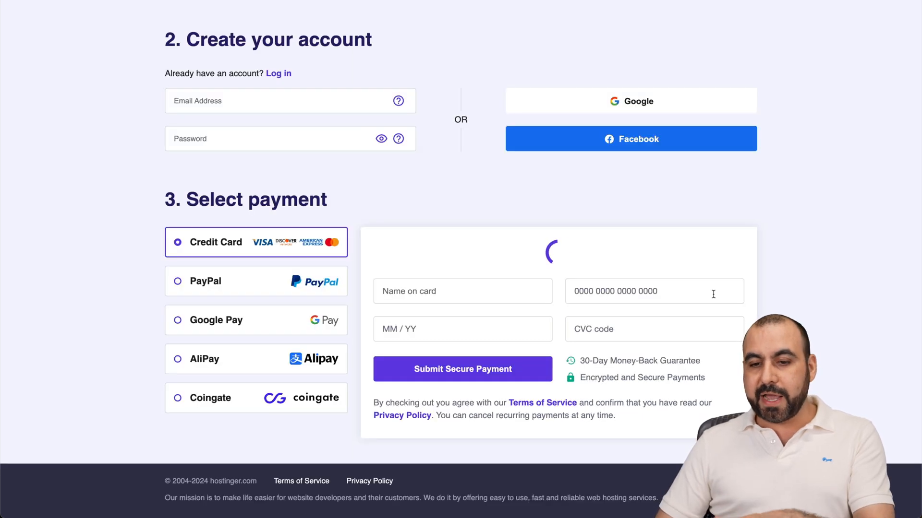
{"action": "scroll", "scroll_direction": "down", "scroll_amount": 3}
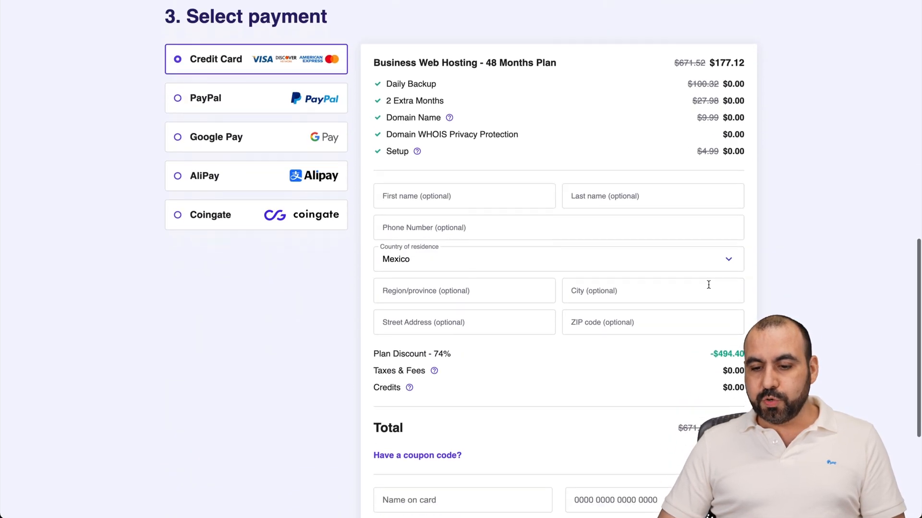
{"action": "scroll", "scroll_direction": "down", "scroll_amount": 3}
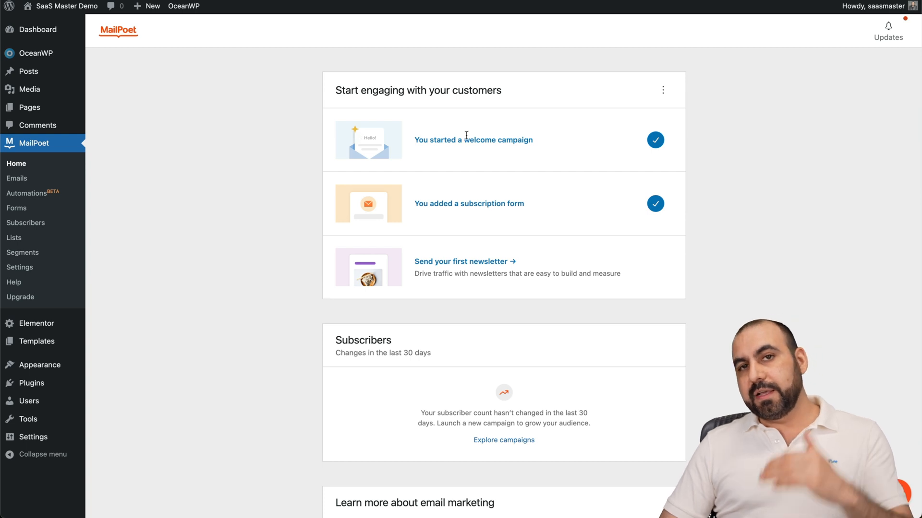
{"action": "mouse_move", "coordinate": [392, 165]}
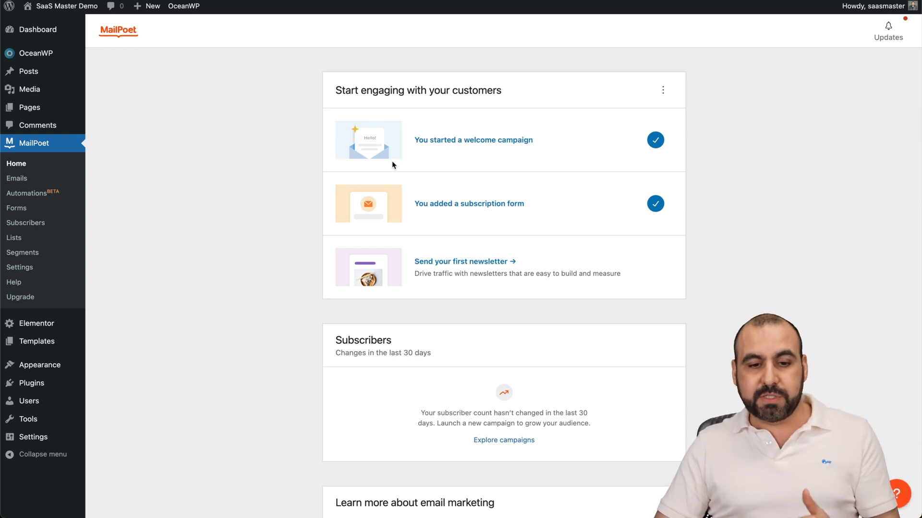
{"action": "mouse_move", "coordinate": [388, 192]}
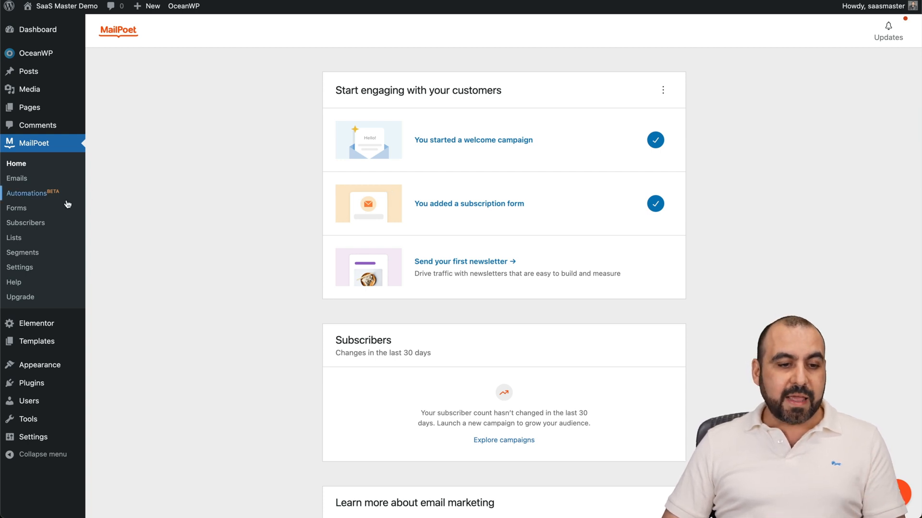
Open the MailPoet Forms list showing Join the Club and Welcome Discount.
{"action": "left_click", "coordinate": [16, 208]}
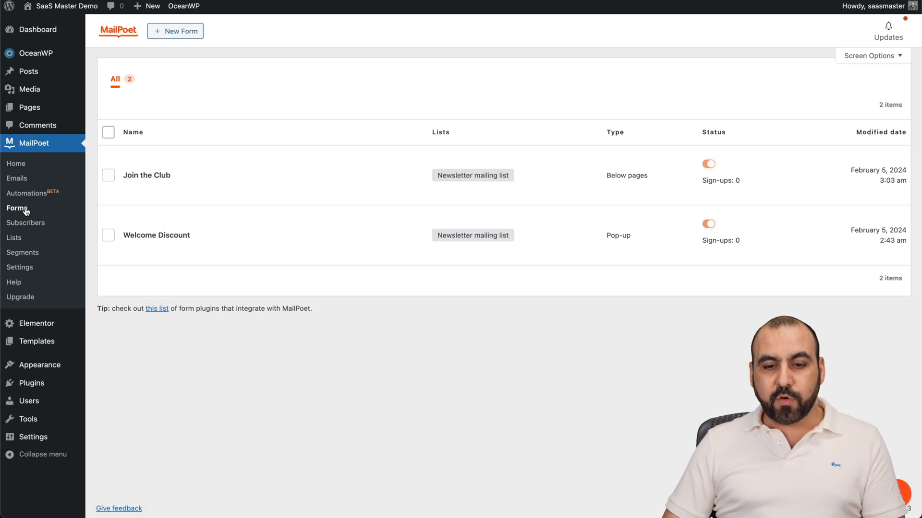
{"action": "mouse_move", "coordinate": [546, 352]}
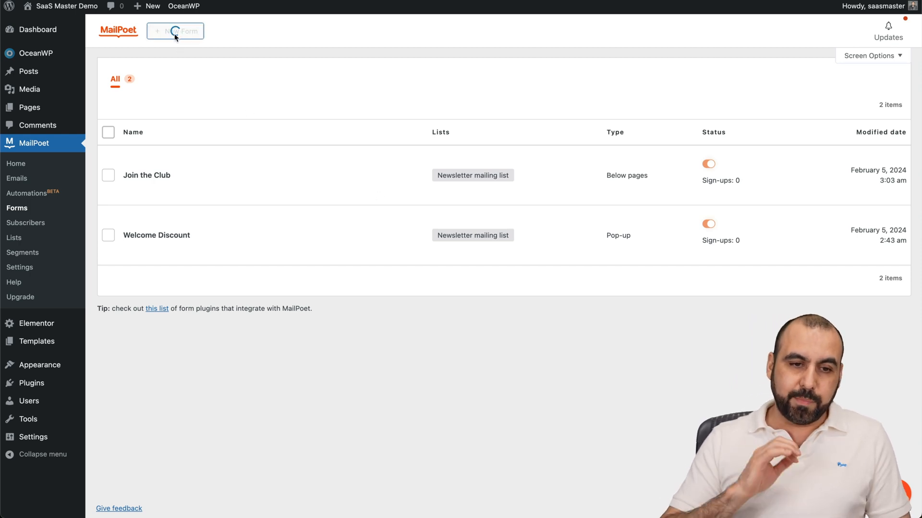
Start a new form and browse the slide-in, below-page, widget and fixed-bar templates.
{"action": "left_click", "coordinate": [175, 31]}
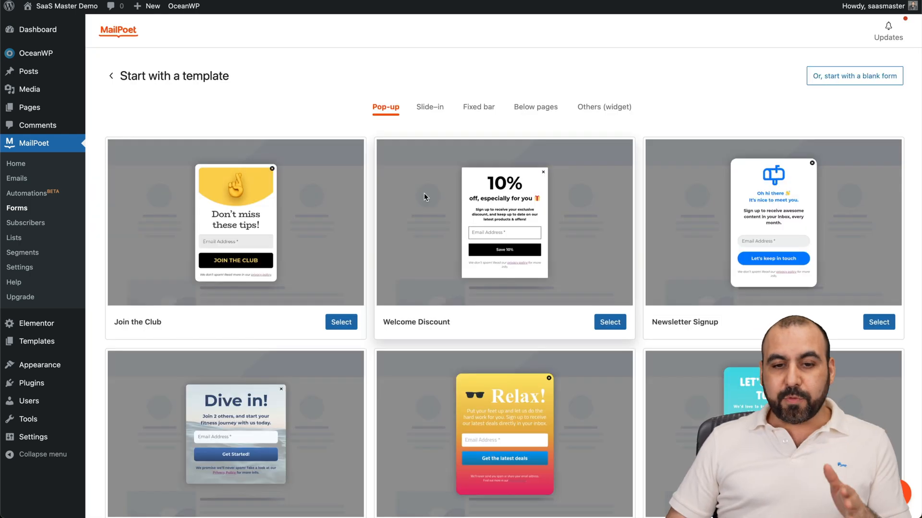
{"action": "scroll", "scroll_direction": "down", "scroll_amount": 3}
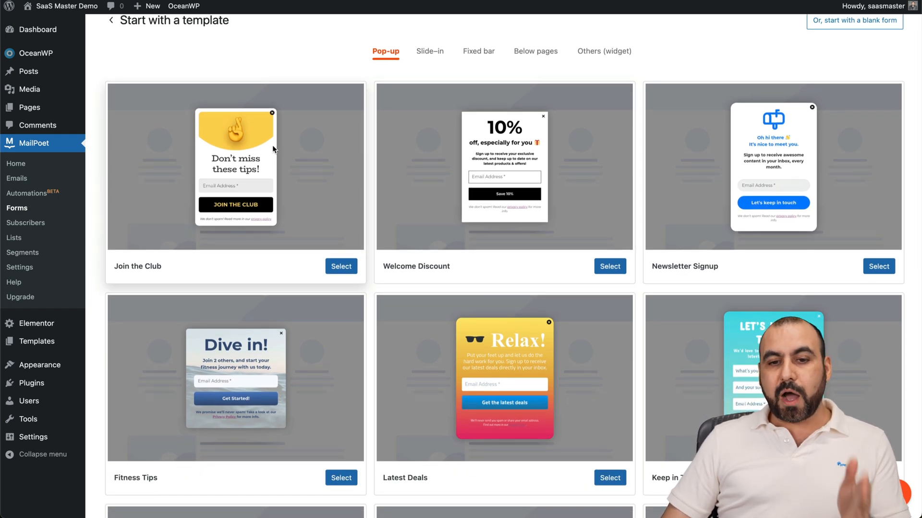
{"action": "left_click", "coordinate": [430, 51]}
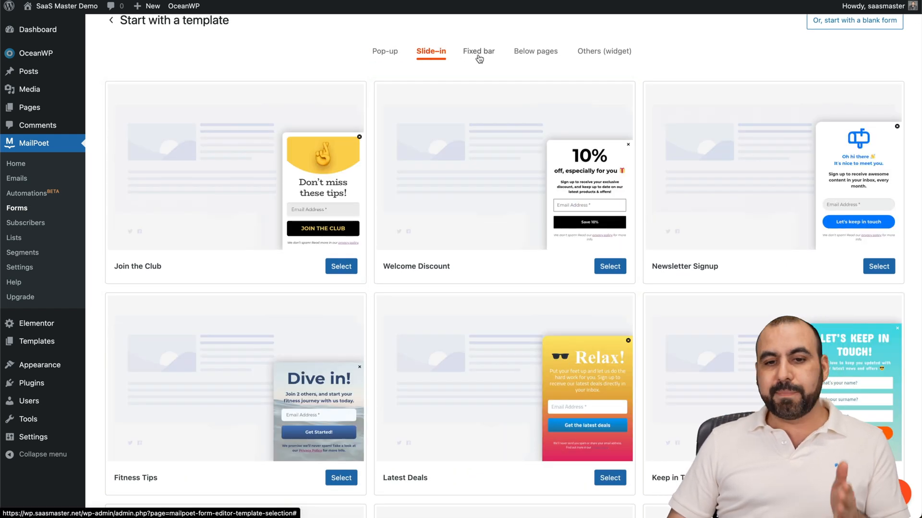
{"action": "left_click", "coordinate": [536, 52]}
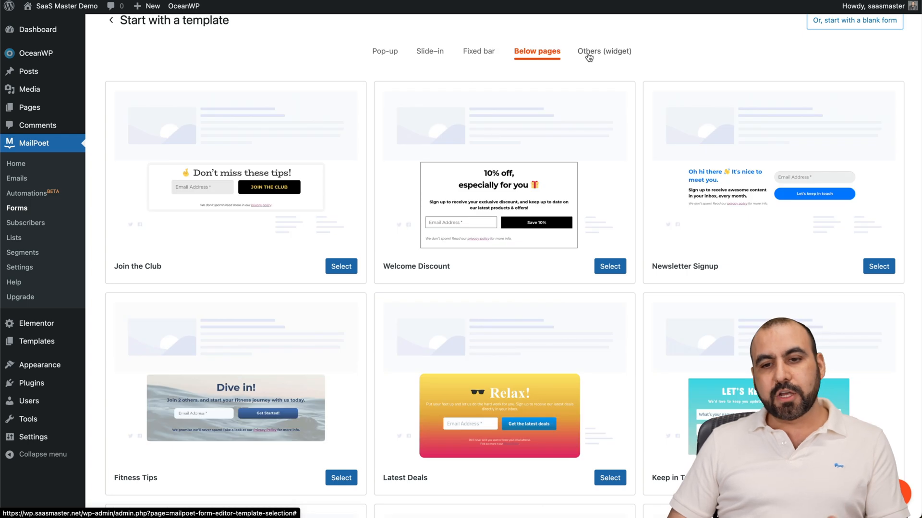
{"action": "left_click", "coordinate": [603, 52]}
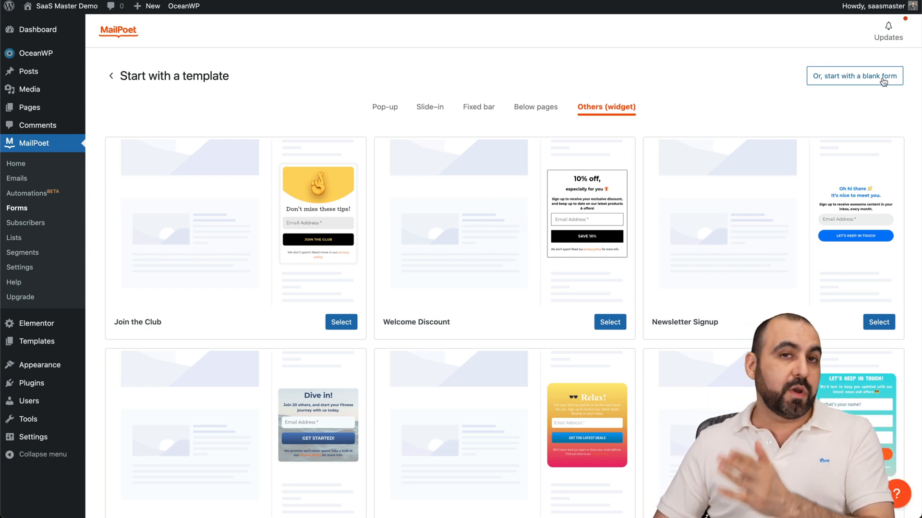
{"action": "mouse_move", "coordinate": [851, 82]}
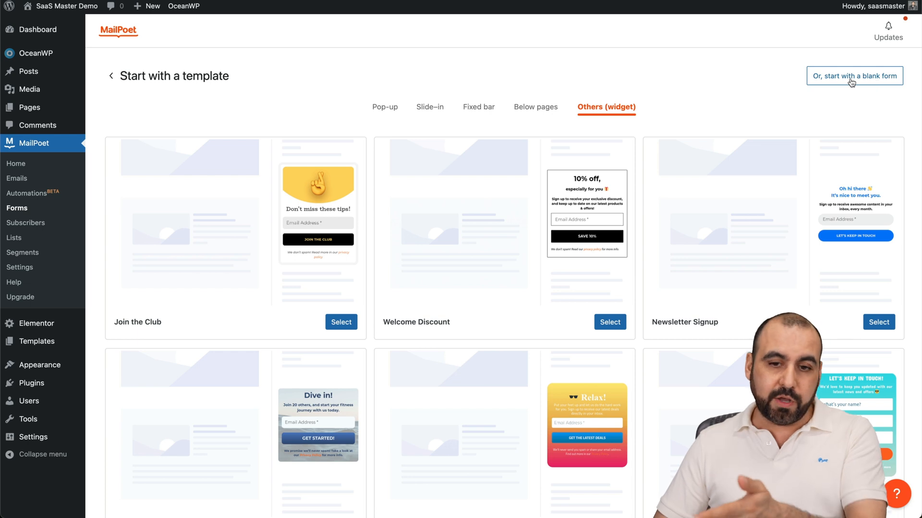
{"action": "mouse_move", "coordinate": [474, 109]}
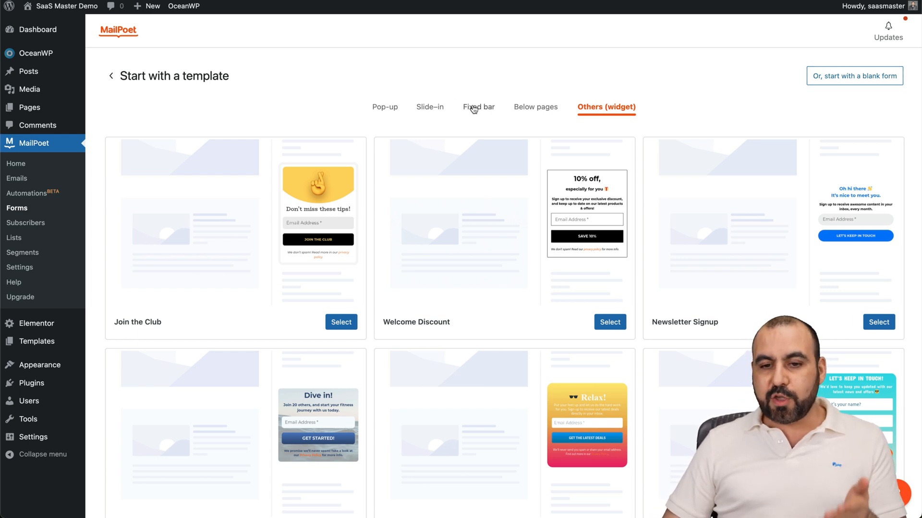
{"action": "left_click", "coordinate": [478, 107]}
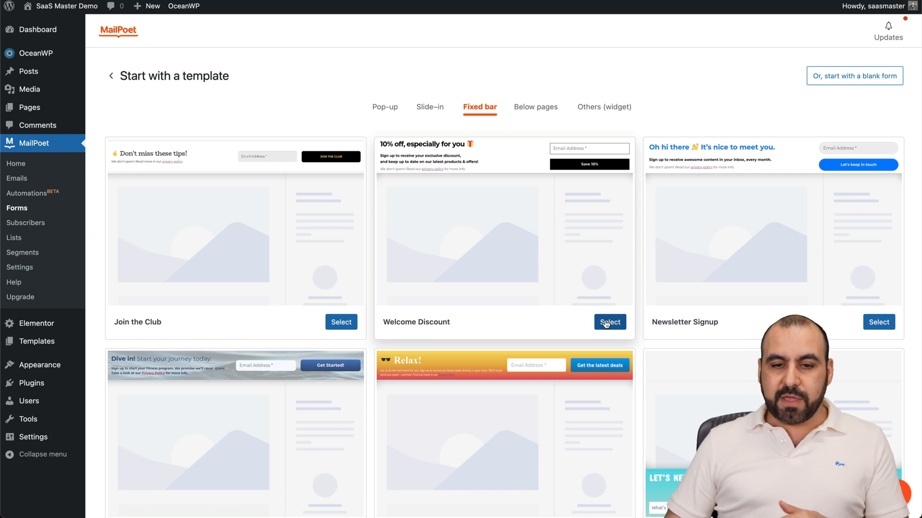
Start from the Welcome Discount bar template and edit its heading to 15% off.
{"action": "left_click", "coordinate": [610, 322]}
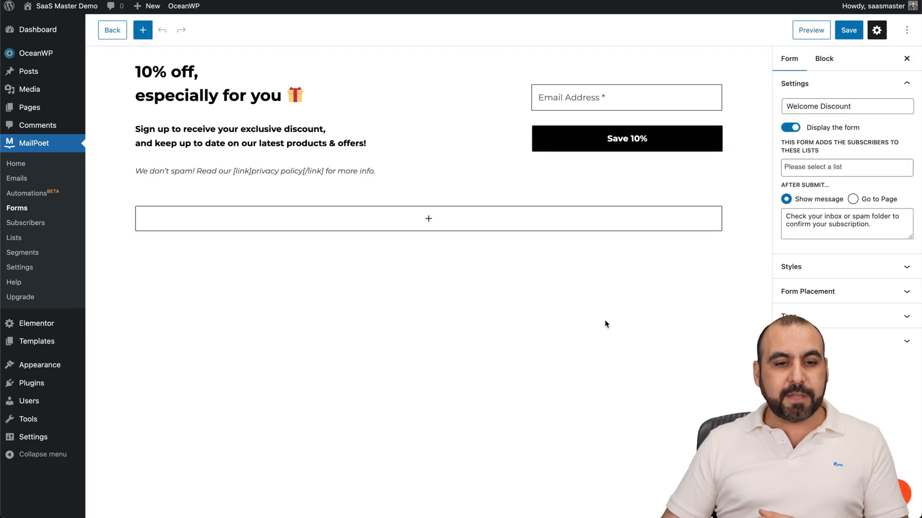
{"action": "left_click", "coordinate": [166, 71]}
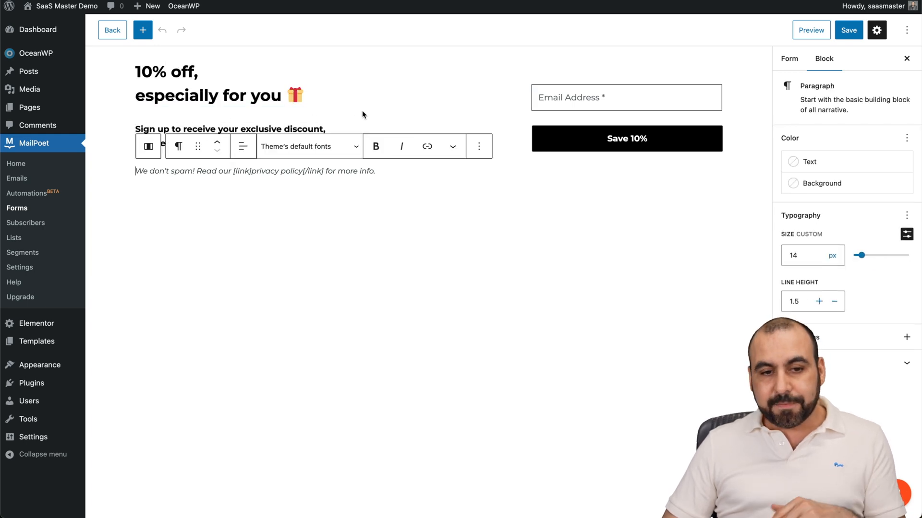
{"action": "left_click", "coordinate": [167, 71]}
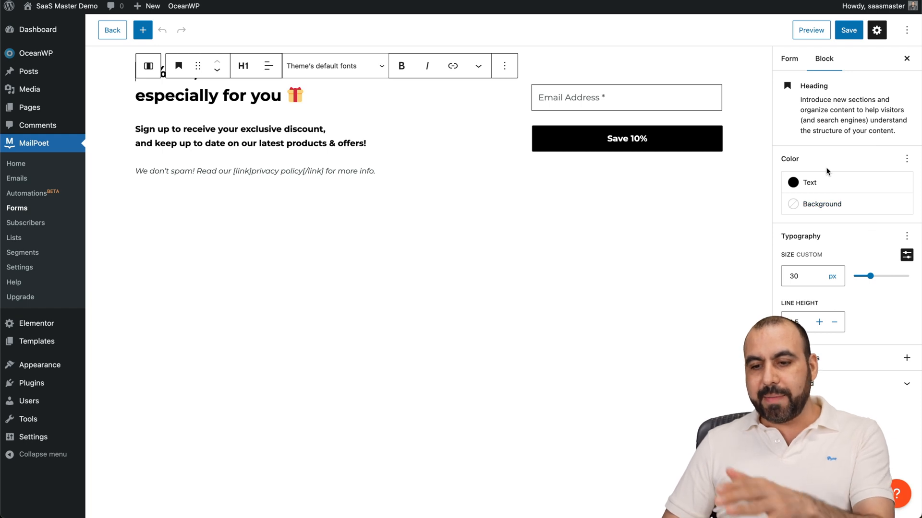
{"action": "mouse_move", "coordinate": [524, 114]}
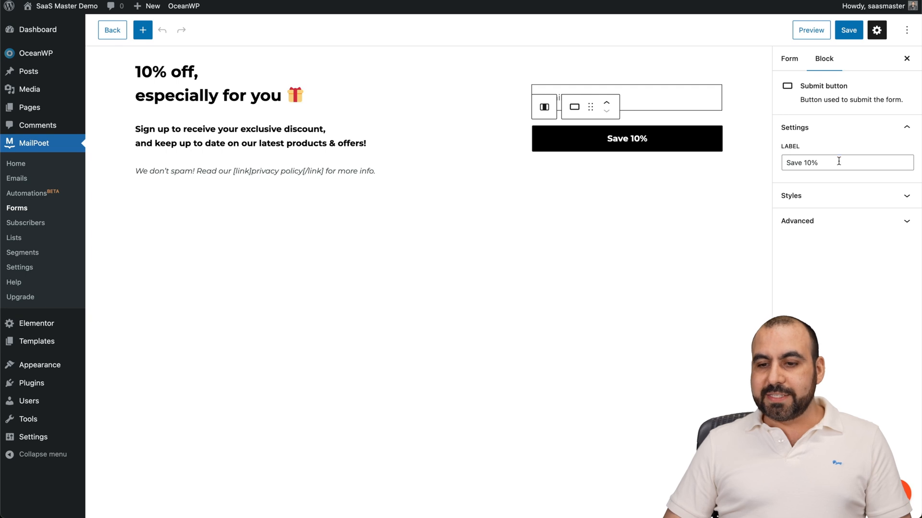
Relabel the button 'Save 15%', save, and send signups to the Newsletter list.
{"action": "left_click", "coordinate": [847, 162]}
{"action": "type", "text": "5"}
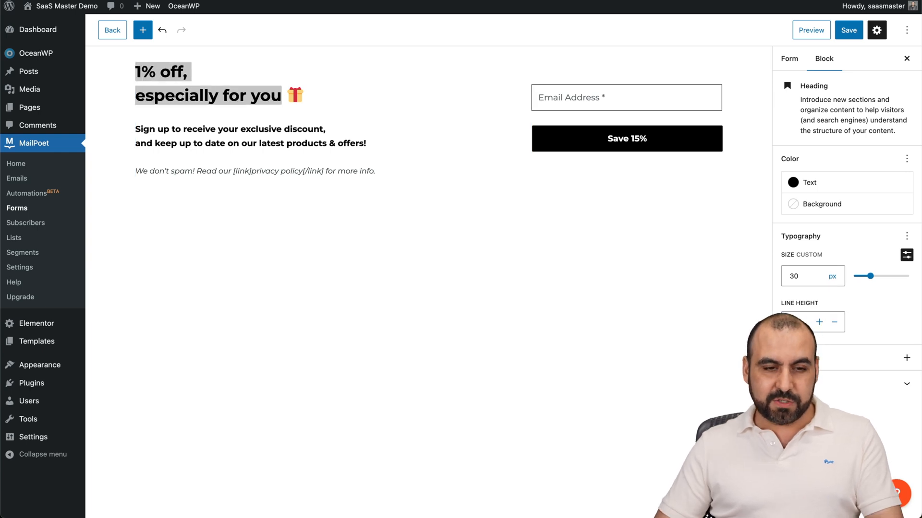
{"action": "left_click", "coordinate": [847, 30]}
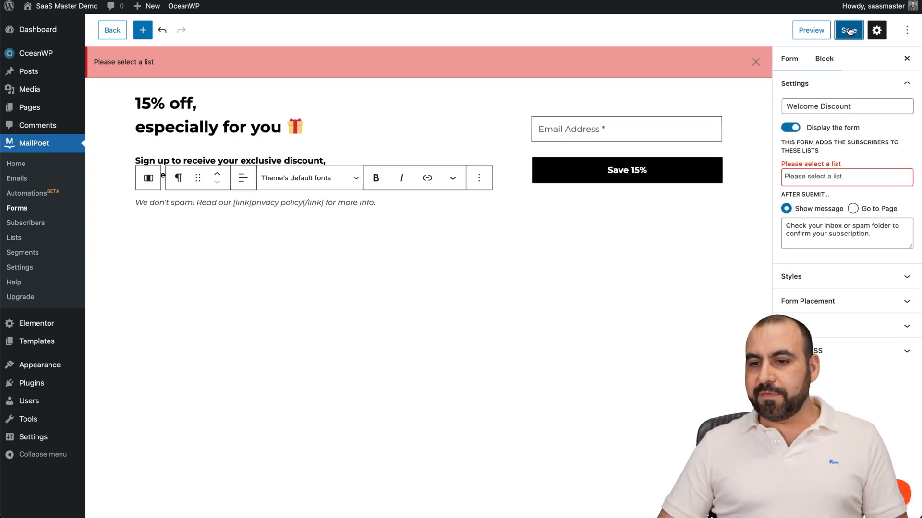
{"action": "left_click", "coordinate": [846, 176]}
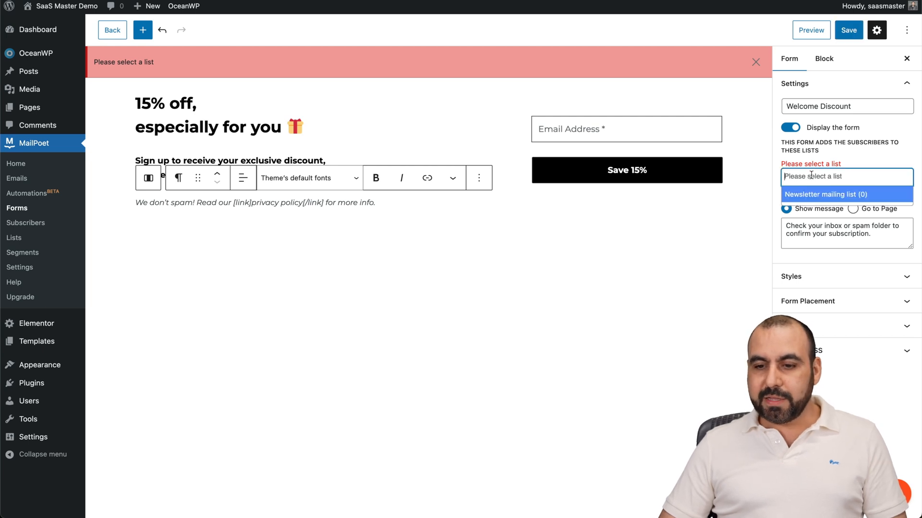
{"action": "left_click", "coordinate": [829, 194]}
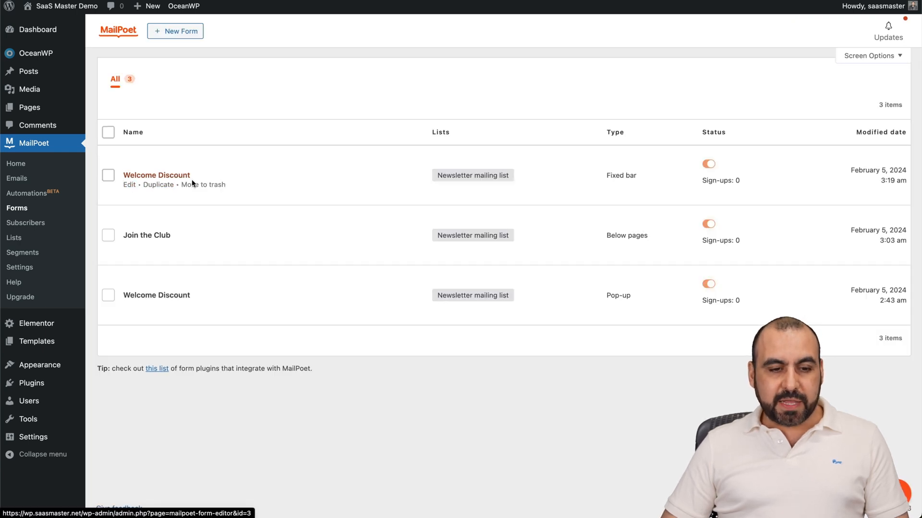
{"action": "mouse_move", "coordinate": [210, 184]}
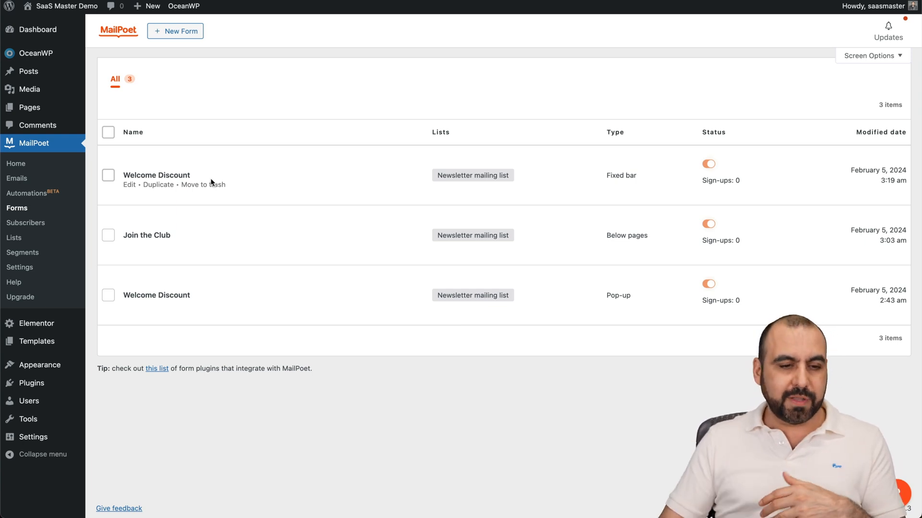
{"action": "mouse_move", "coordinate": [27, 193]}
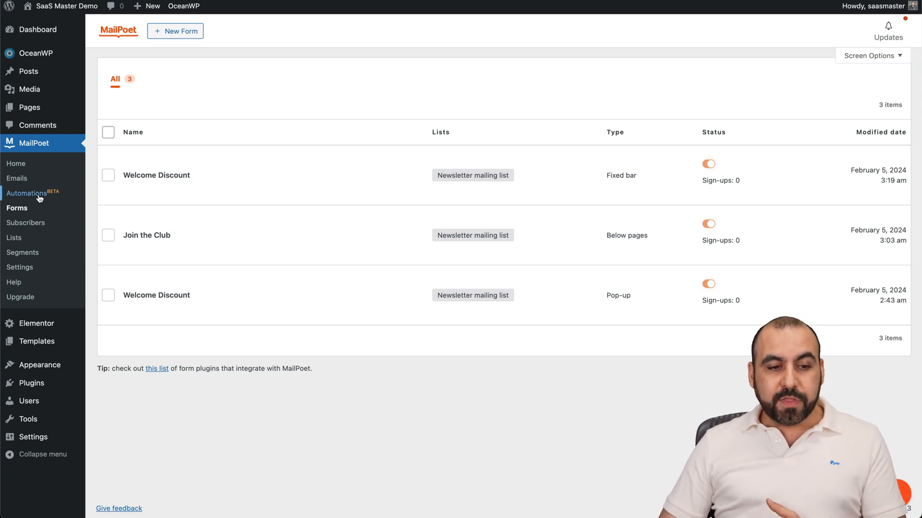
Leave the three-form list and go to MailPoet Automations.
{"action": "left_click", "coordinate": [26, 194]}
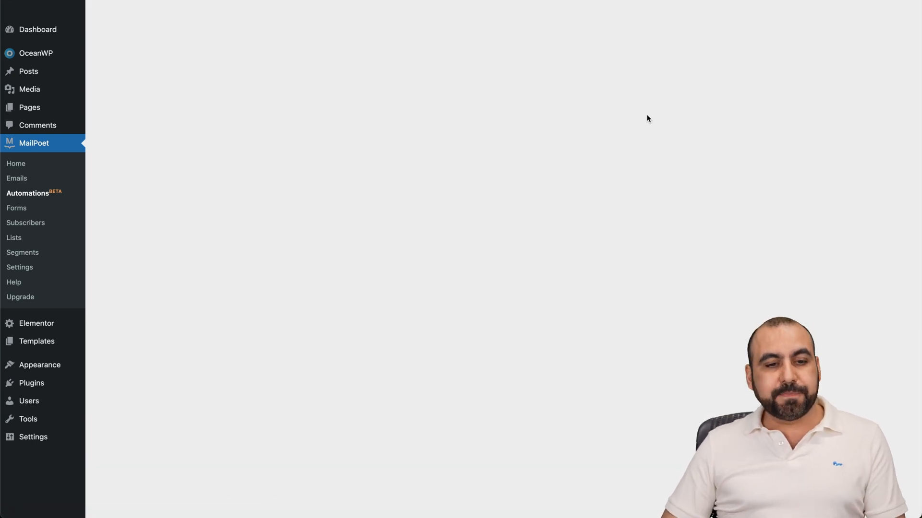
Begin a new automation and preview the Welcome new subscribers template.
{"action": "left_click", "coordinate": [28, 193]}
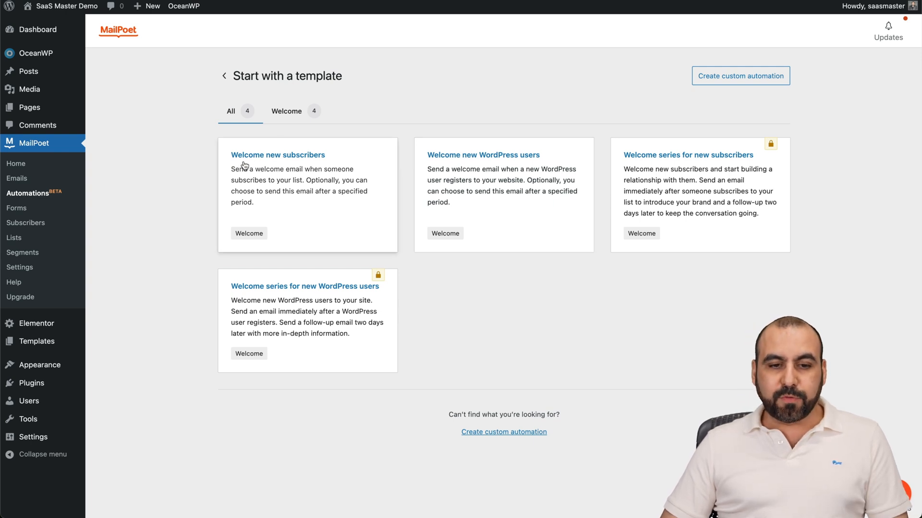
{"action": "mouse_move", "coordinate": [485, 165]}
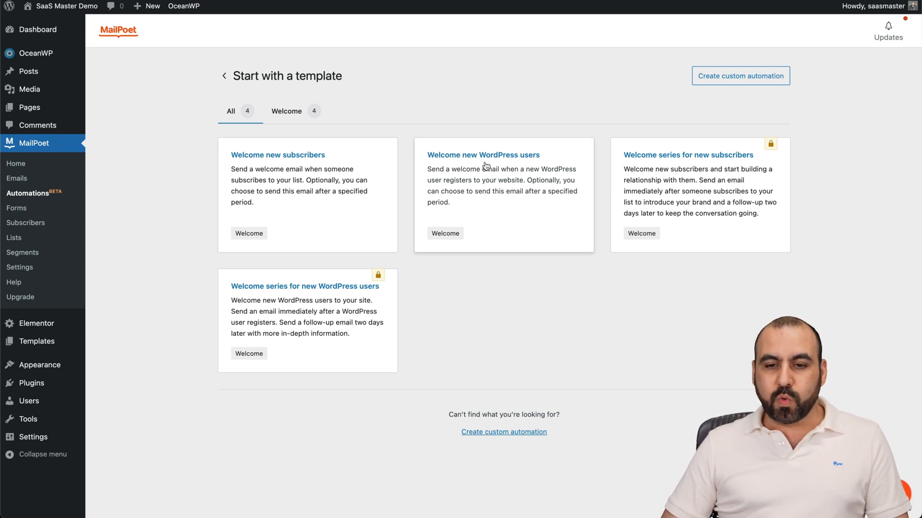
{"action": "mouse_move", "coordinate": [739, 163]}
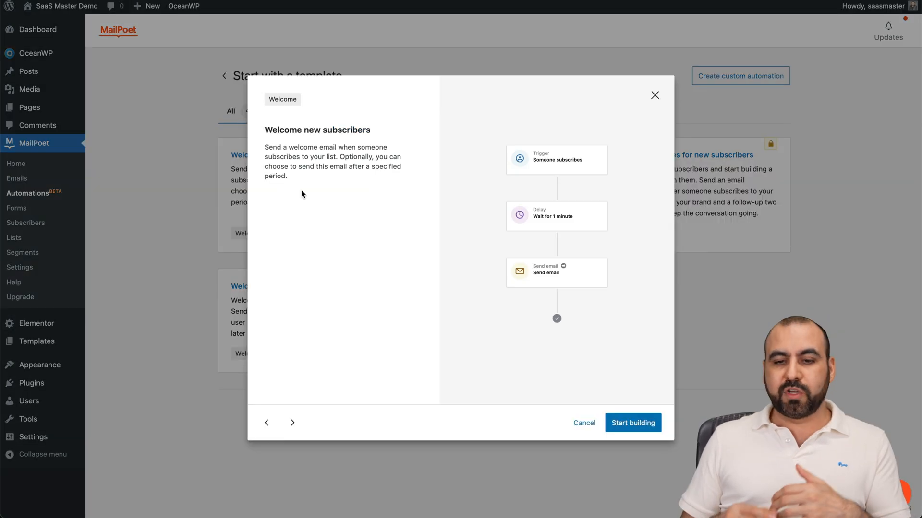
{"action": "mouse_move", "coordinate": [563, 171]}
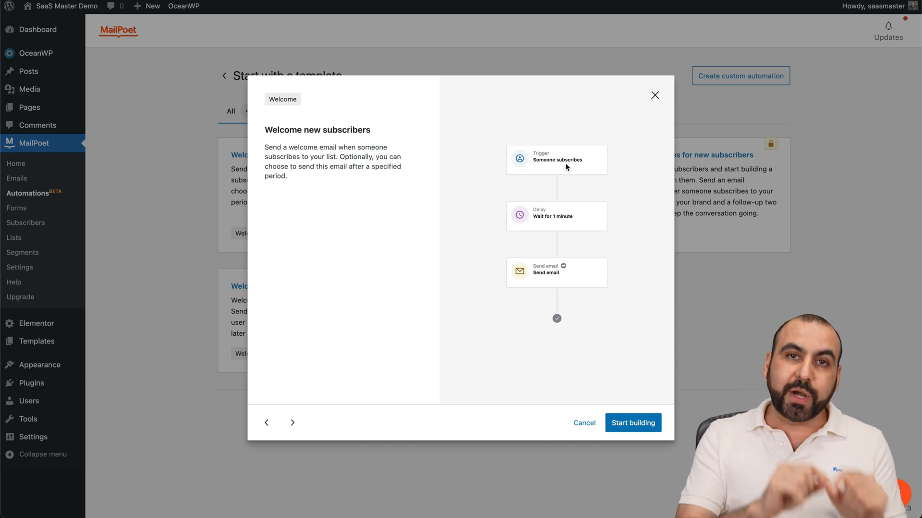
{"action": "mouse_move", "coordinate": [541, 227]}
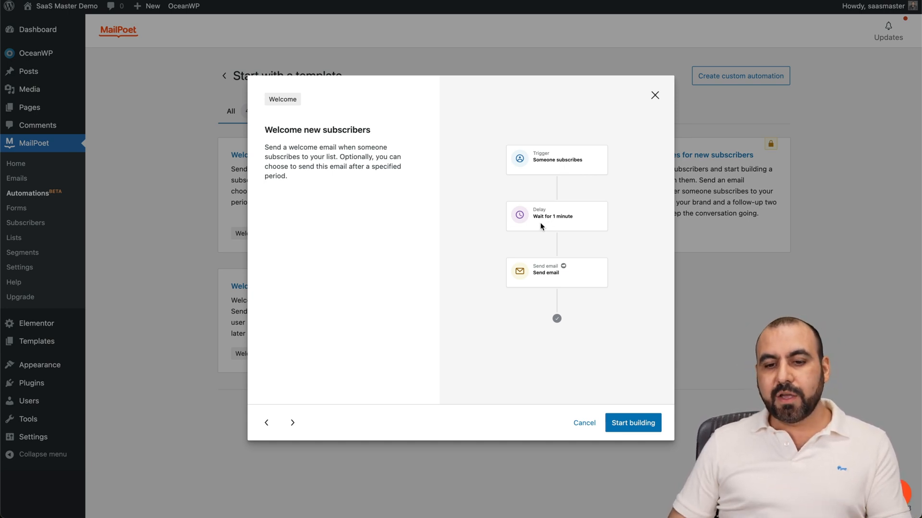
{"action": "mouse_move", "coordinate": [632, 422]}
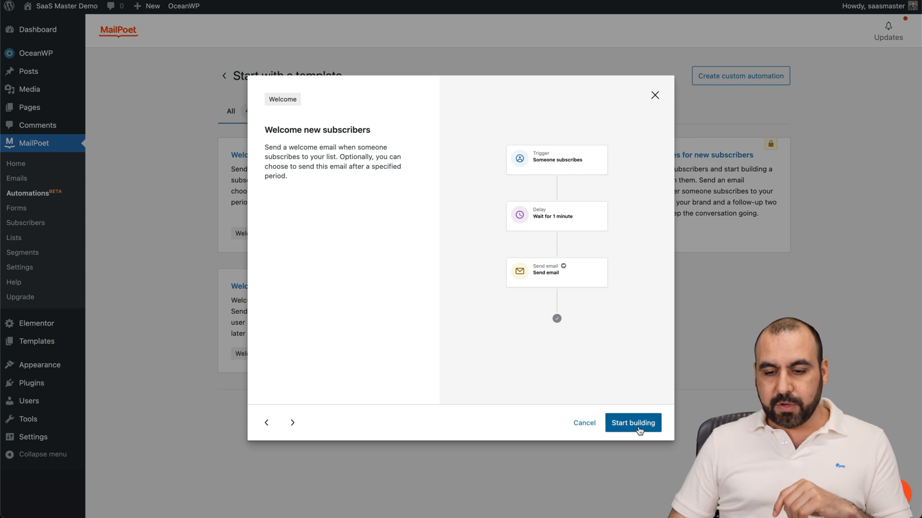
Create the welcome automation and limit its Someone subscribes trigger to the Newsletter list.
{"action": "left_click", "coordinate": [633, 422]}
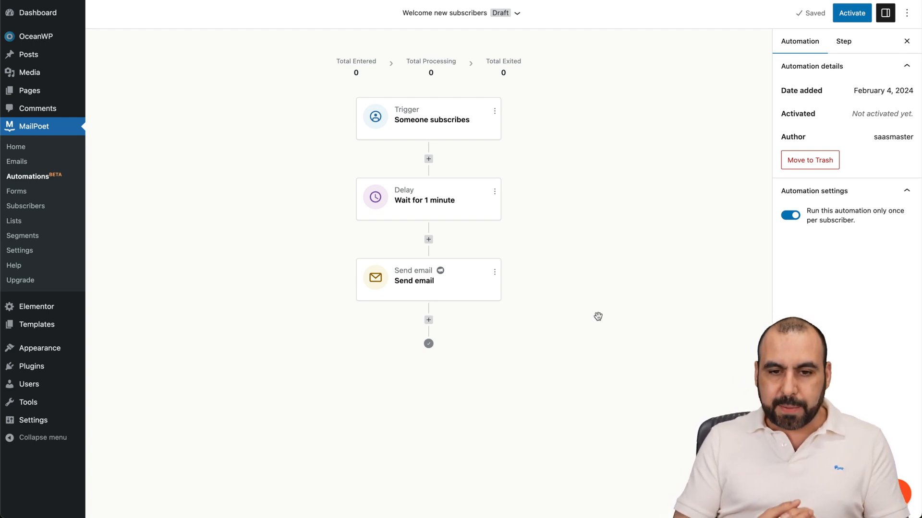
{"action": "left_click", "coordinate": [428, 118]}
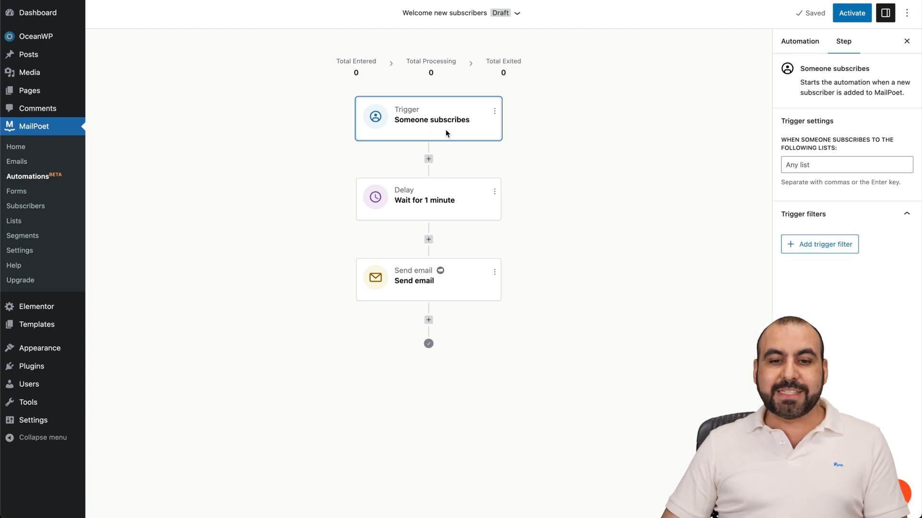
{"action": "left_click", "coordinate": [845, 165]}
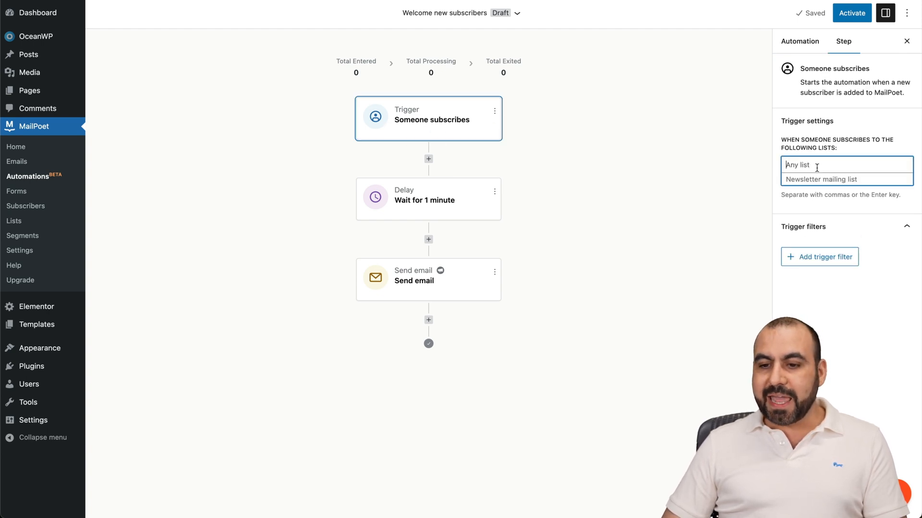
{"action": "left_click", "coordinate": [822, 179]}
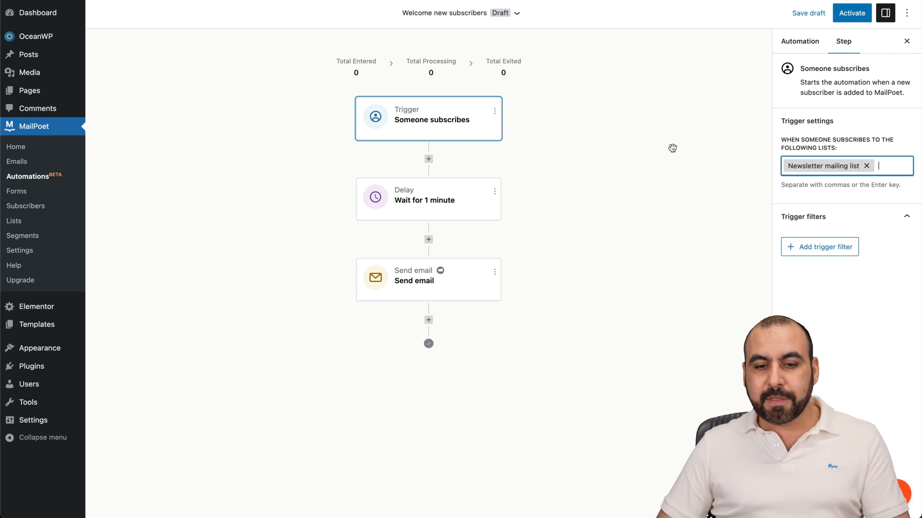
Set the wait step's delay unit to Minutes for a 1-minute delay.
{"action": "left_click", "coordinate": [428, 199]}
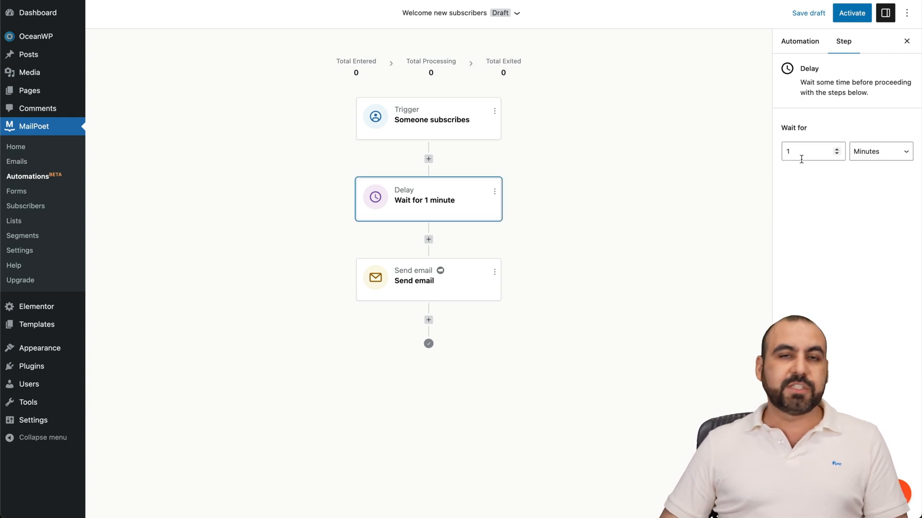
{"action": "left_click", "coordinate": [880, 151]}
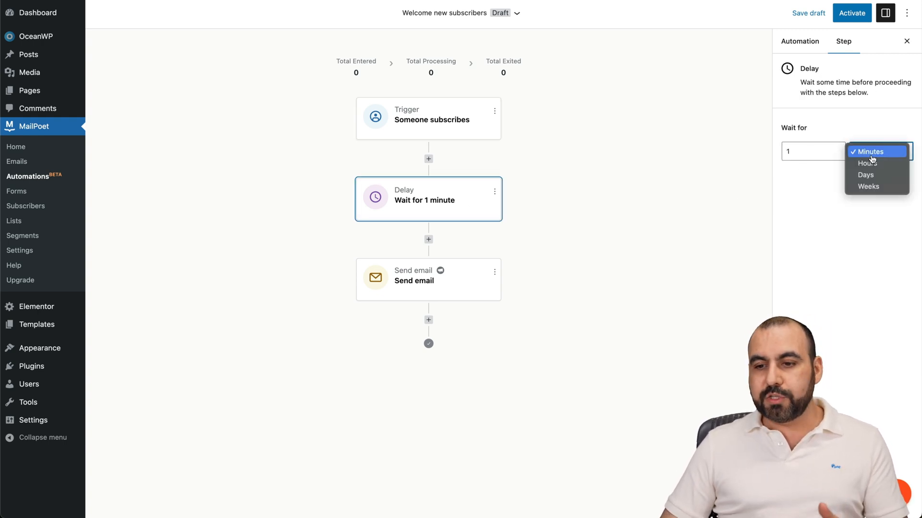
{"action": "left_click", "coordinate": [870, 152]}
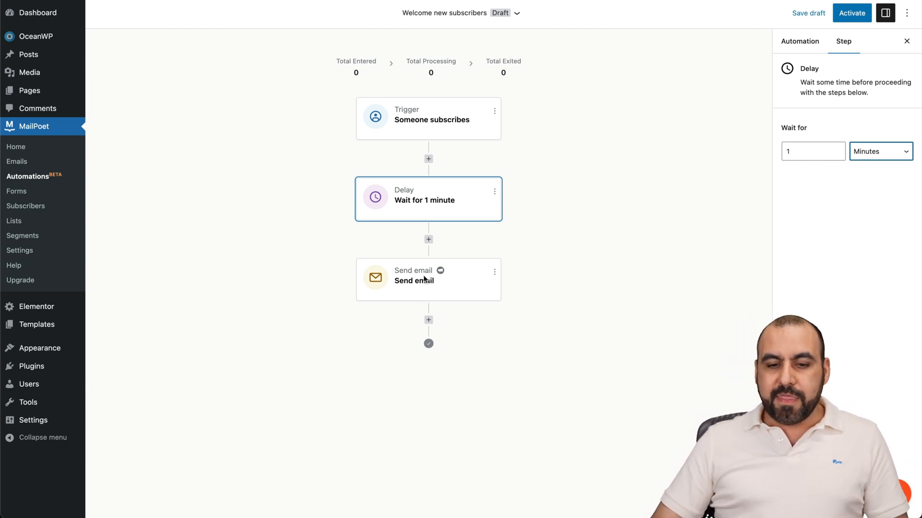
Give the automation's Send email step the subject 'test'.
{"action": "left_click", "coordinate": [428, 279]}
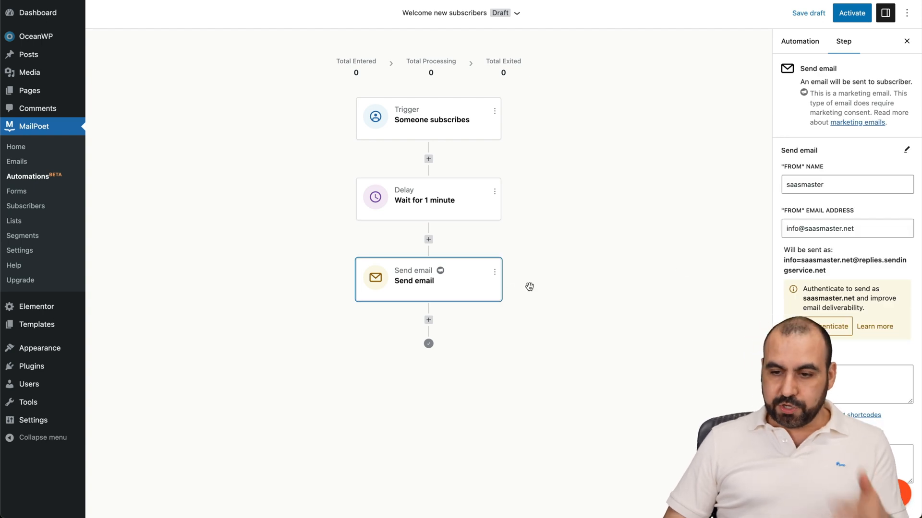
{"action": "scroll", "scroll_direction": "down", "scroll_amount": 3}
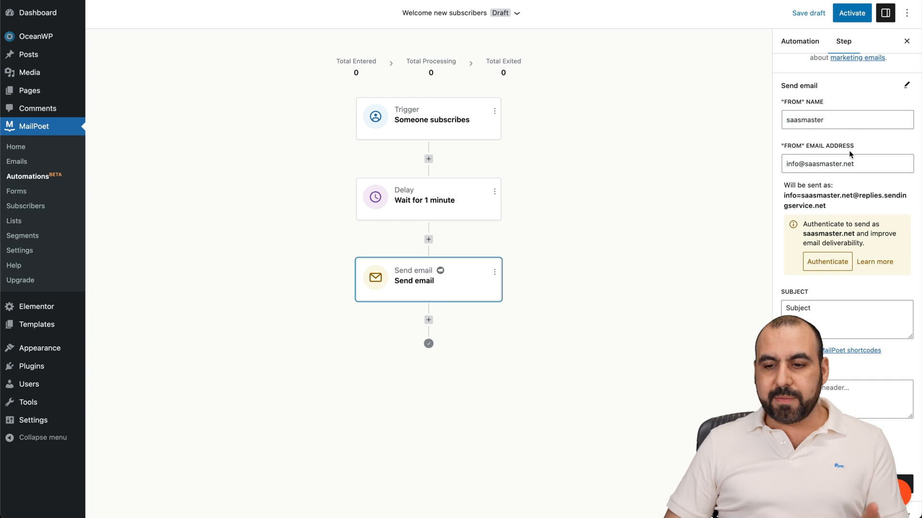
{"action": "scroll", "scroll_direction": "down", "scroll_amount": 3}
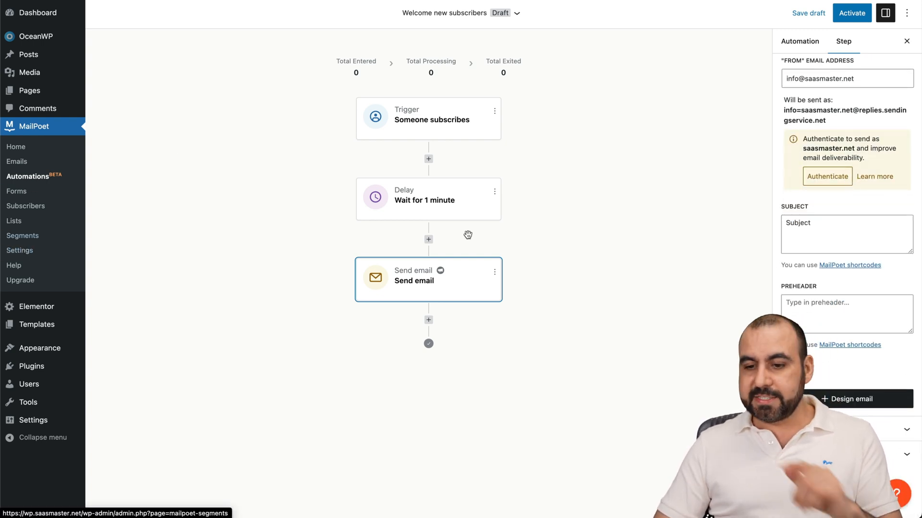
{"action": "left_click", "coordinate": [846, 234]}
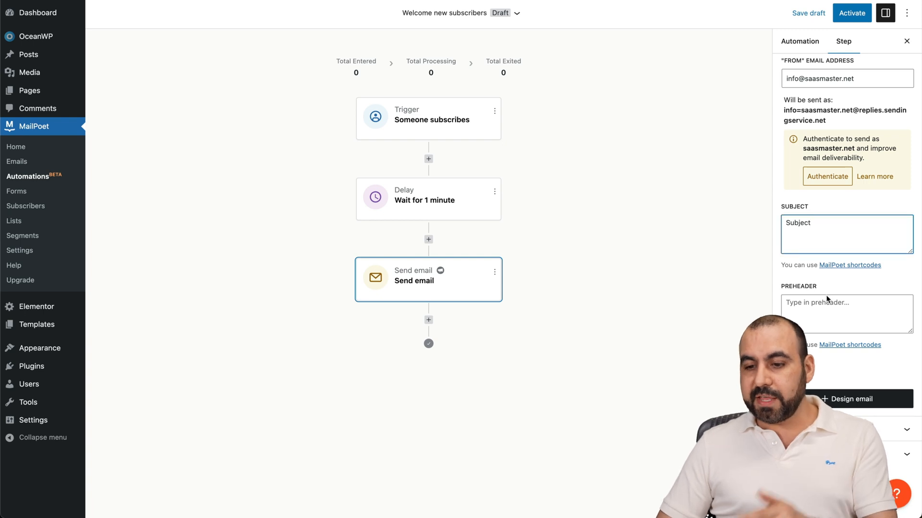
{"action": "type", "text": "test"}
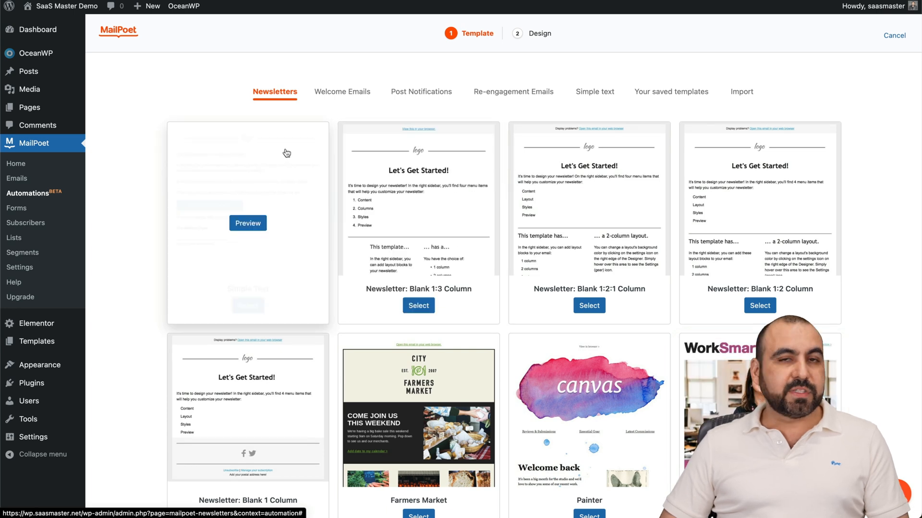
Browse the Welcome Emails and Re-engagement Emails templates, then return to the automation draft.
{"action": "left_click", "coordinate": [343, 91]}
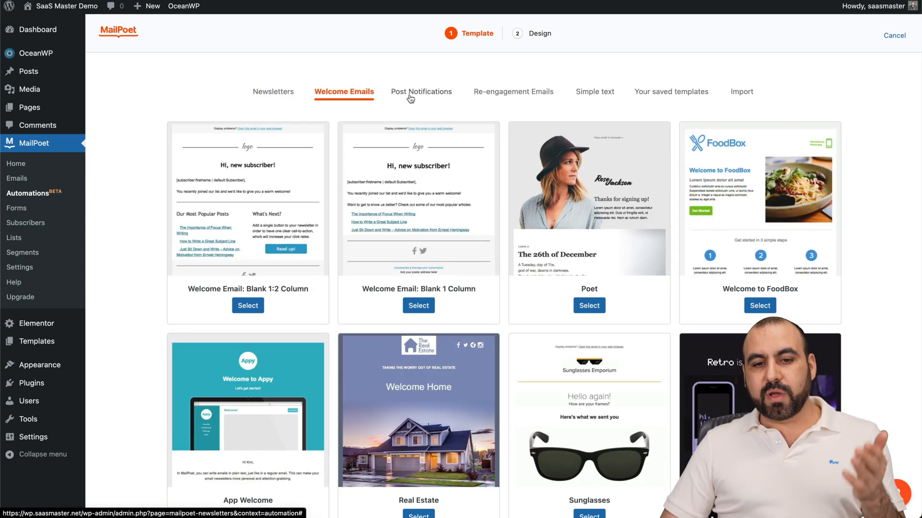
{"action": "left_click", "coordinate": [515, 92]}
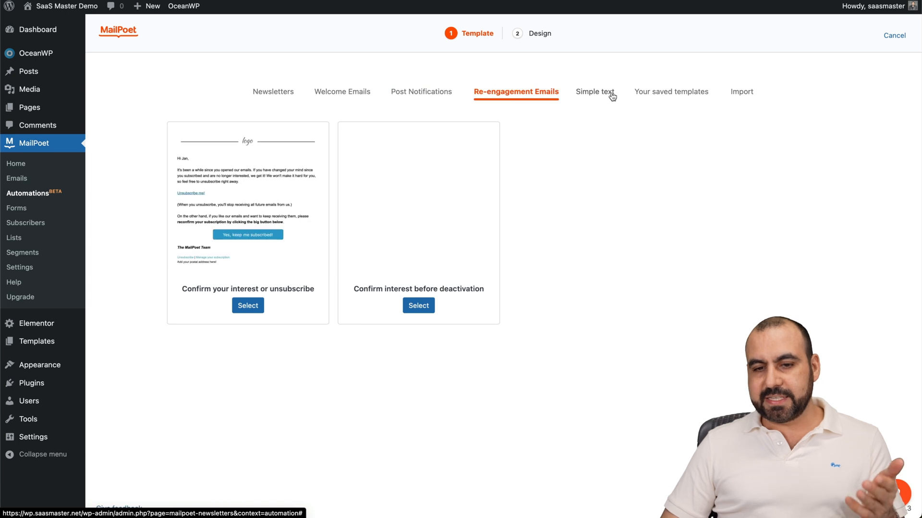
{"action": "left_click", "coordinate": [341, 91]}
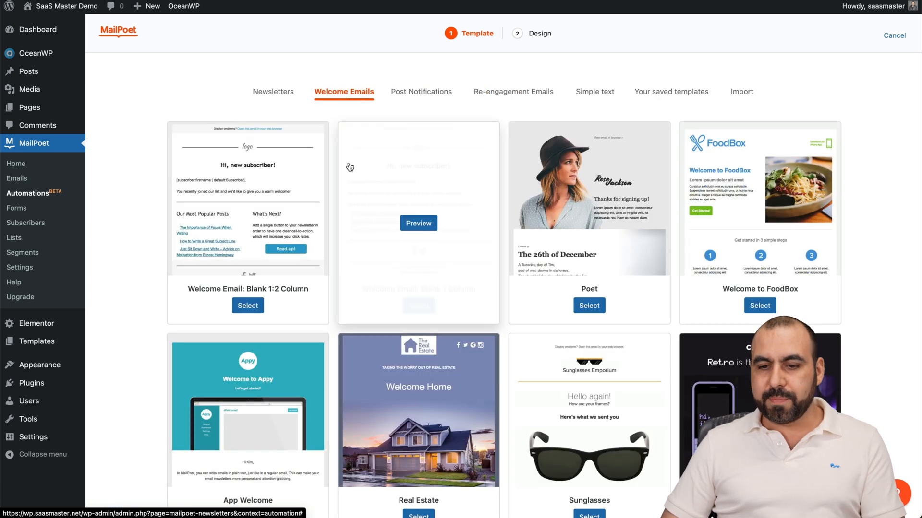
{"action": "scroll", "scroll_direction": "down", "scroll_amount": 3}
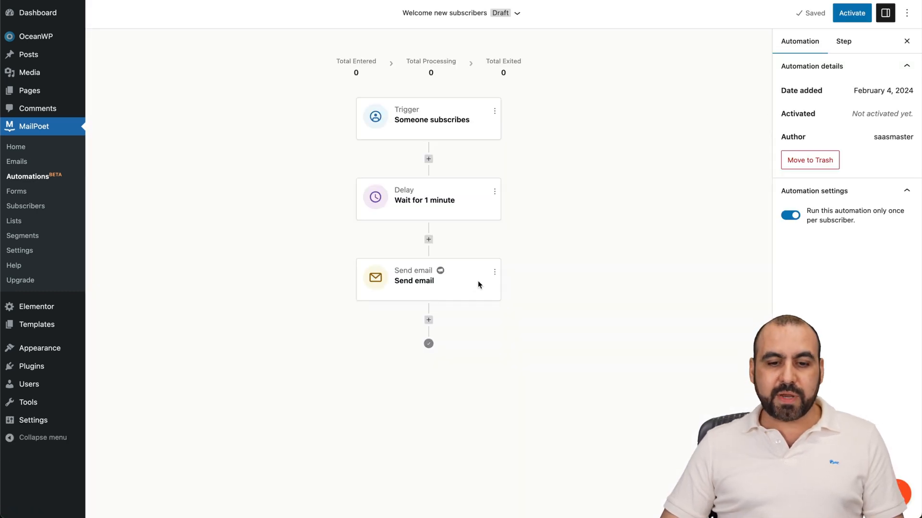
{"action": "mouse_move", "coordinate": [851, 13]}
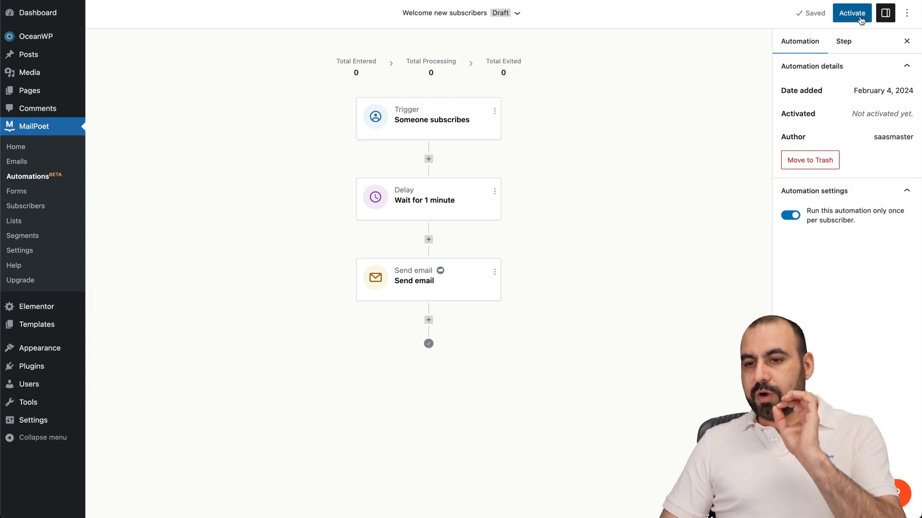
Activate the Welcome new subscribers automation, check its trigger list, then view Lists.
{"action": "left_click", "coordinate": [850, 13]}
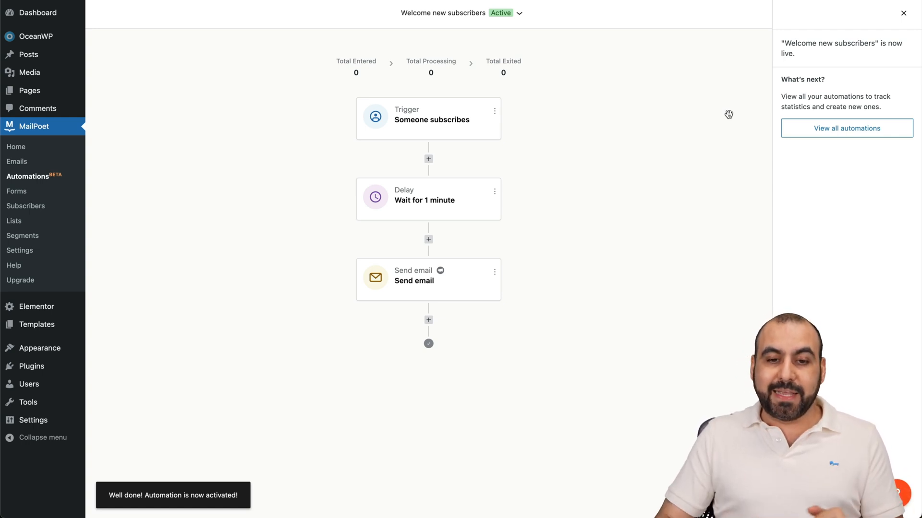
{"action": "left_click", "coordinate": [428, 118]}
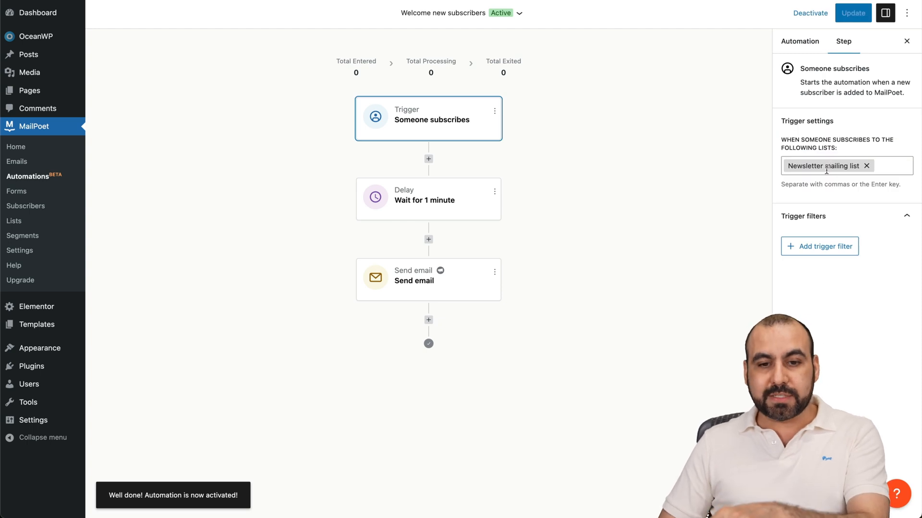
{"action": "mouse_move", "coordinate": [659, 188]}
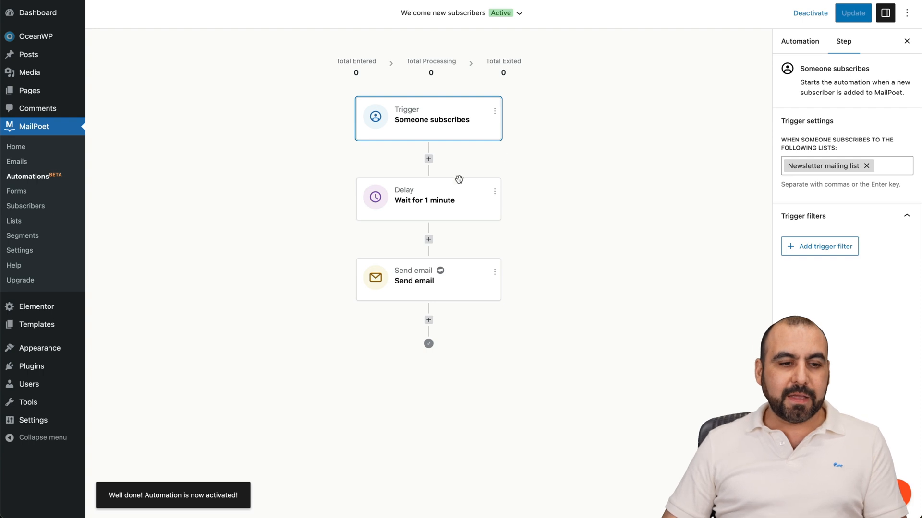
{"action": "left_click", "coordinate": [14, 220]}
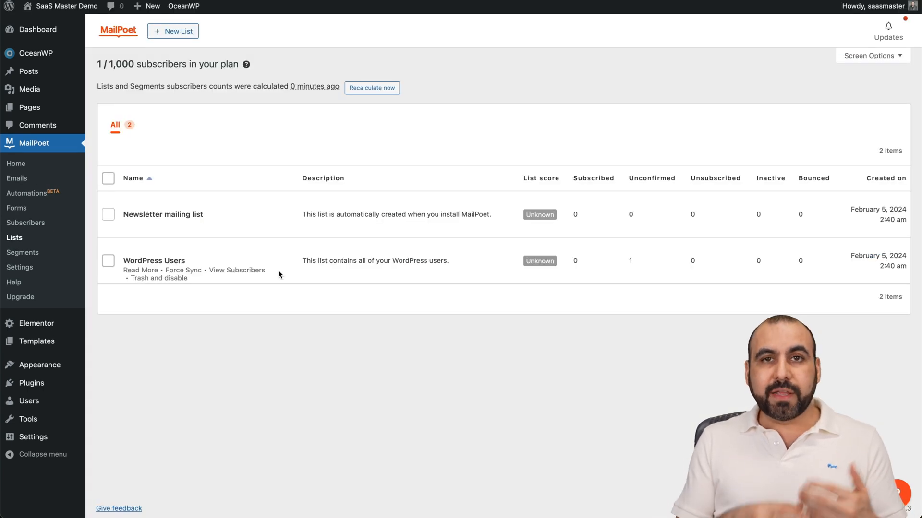
{"action": "mouse_move", "coordinate": [294, 329]}
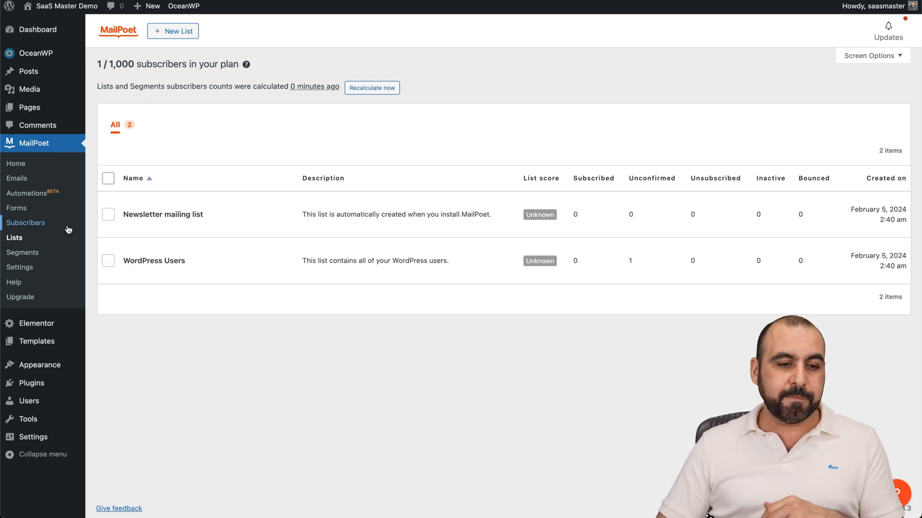
Visit the empty Segments page, then open MailPoet Settings on the Basics tab.
{"action": "left_click", "coordinate": [23, 252]}
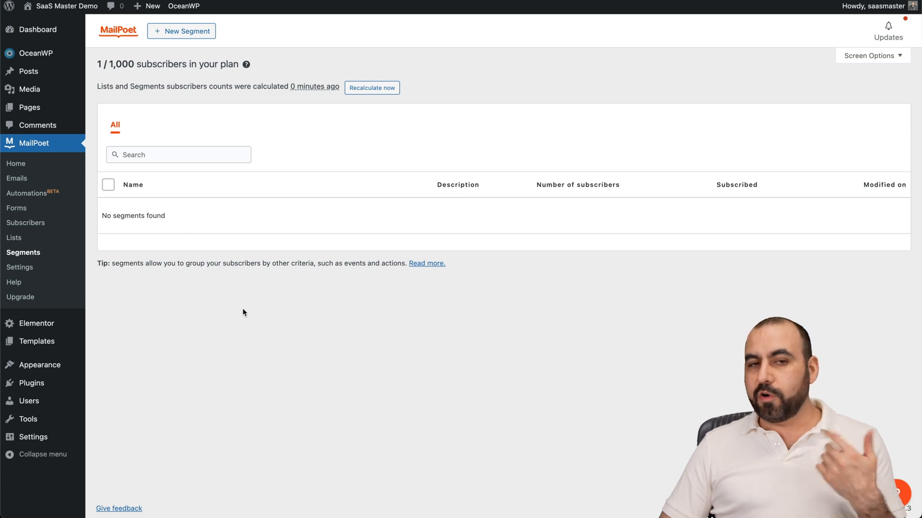
{"action": "left_click", "coordinate": [20, 267]}
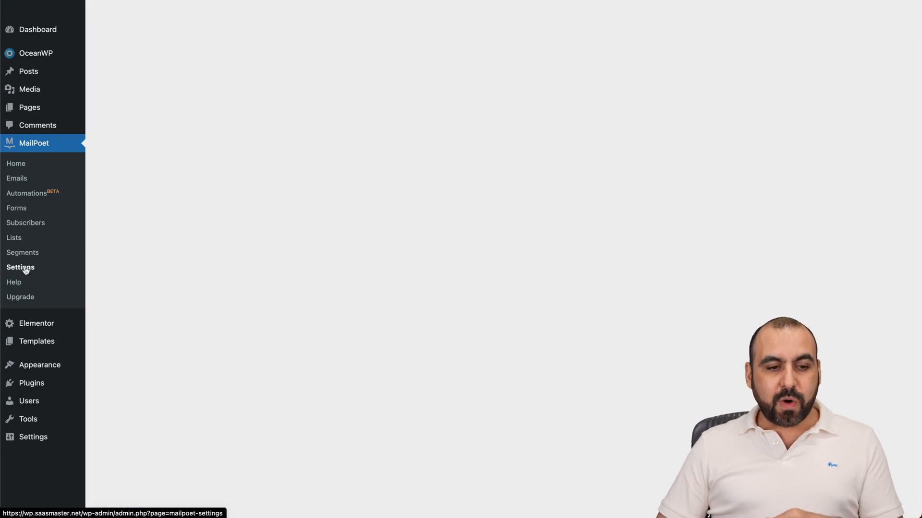
{"action": "left_click", "coordinate": [20, 267]}
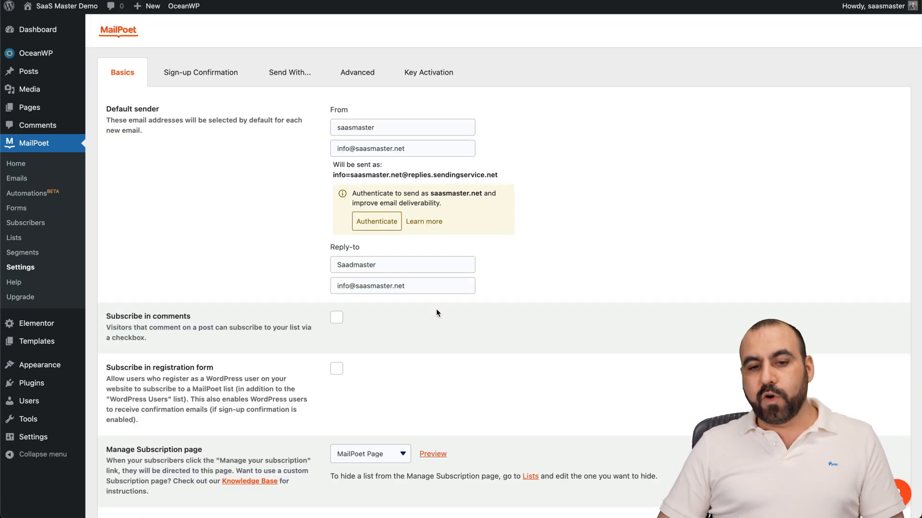
Show the Send With tab, where MailPoet Sending Service is the selected method.
{"action": "left_click", "coordinate": [402, 128]}
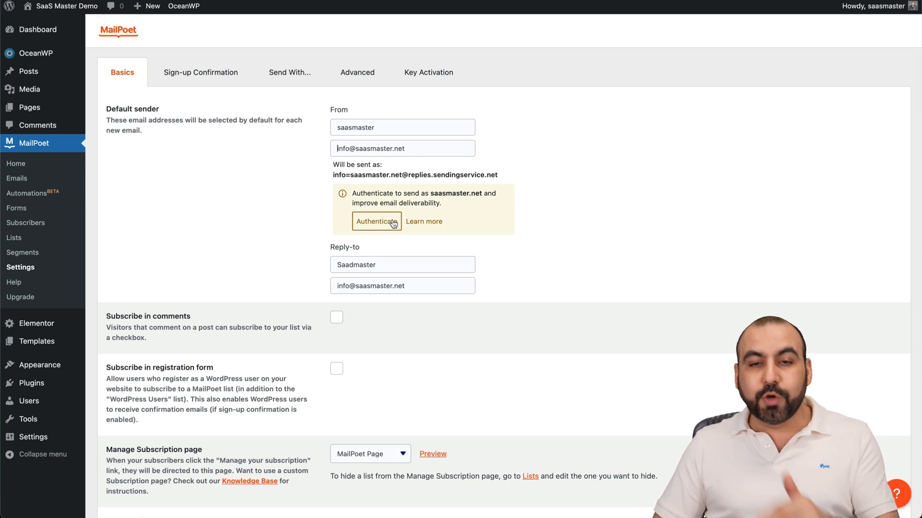
{"action": "mouse_move", "coordinate": [607, 285]}
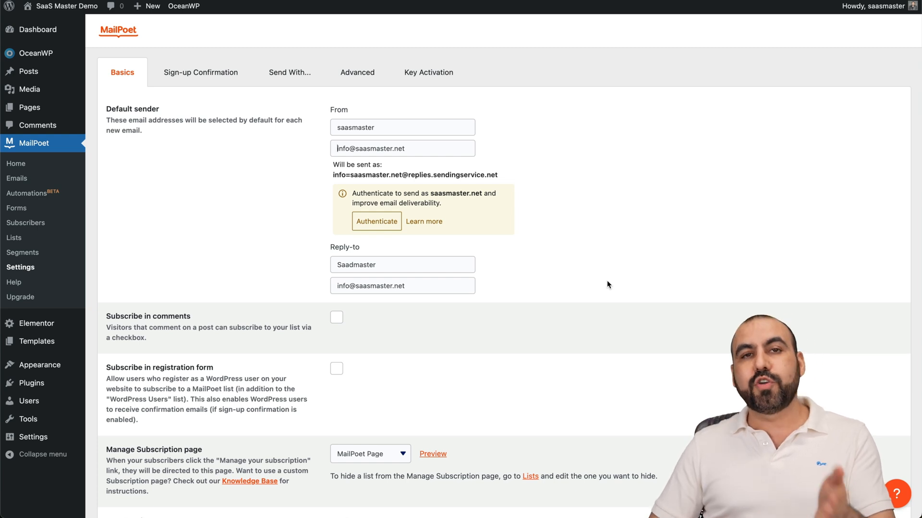
{"action": "left_click", "coordinate": [289, 73]}
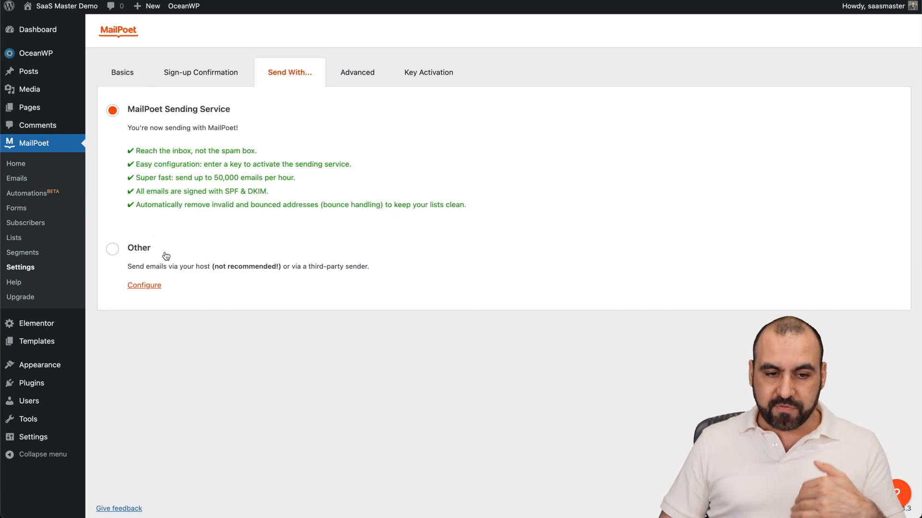
{"action": "mouse_move", "coordinate": [217, 220]}
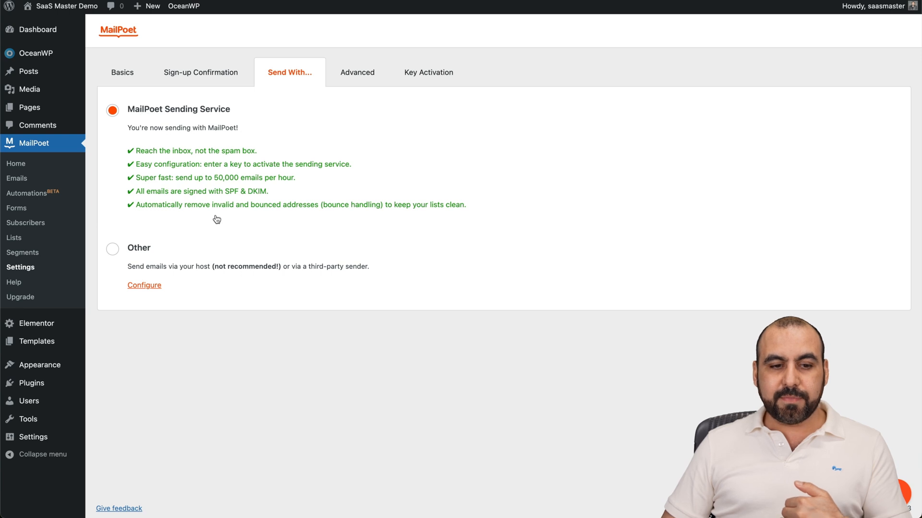
{"action": "mouse_move", "coordinate": [207, 186]}
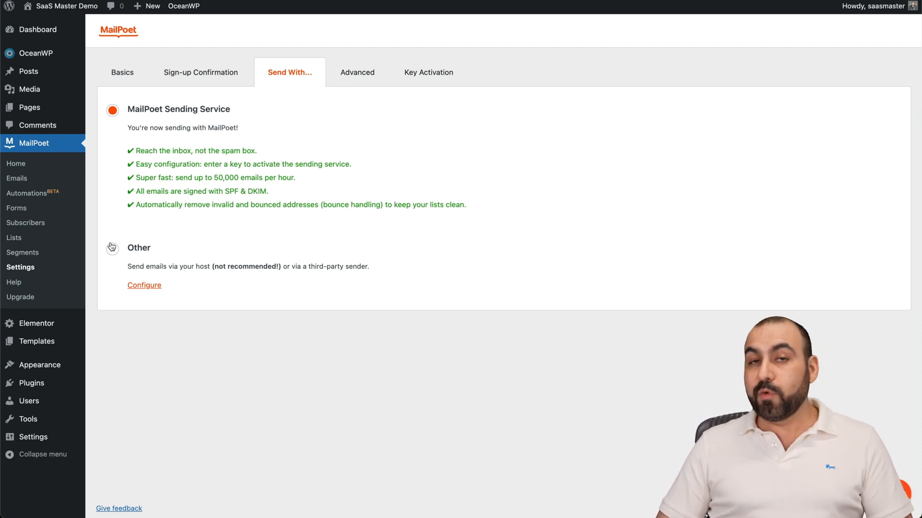
{"action": "mouse_move", "coordinate": [219, 278]}
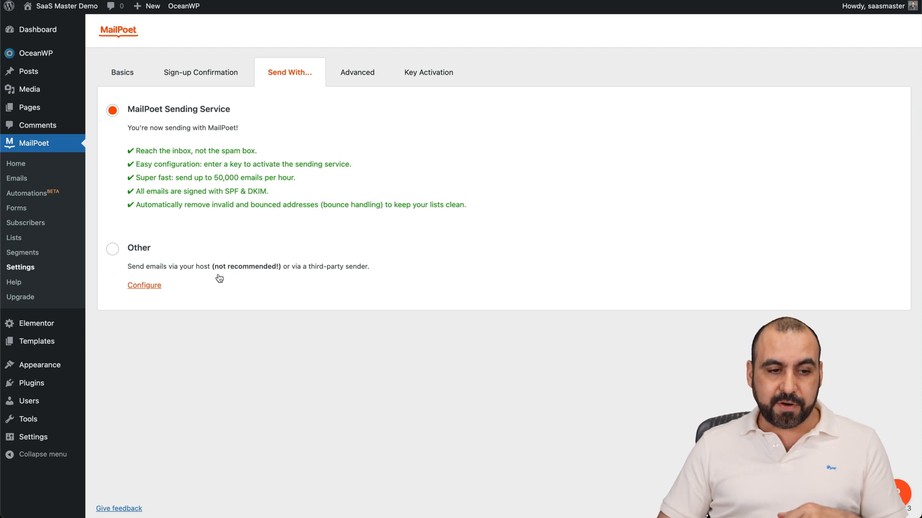
{"action": "mouse_move", "coordinate": [26, 222]}
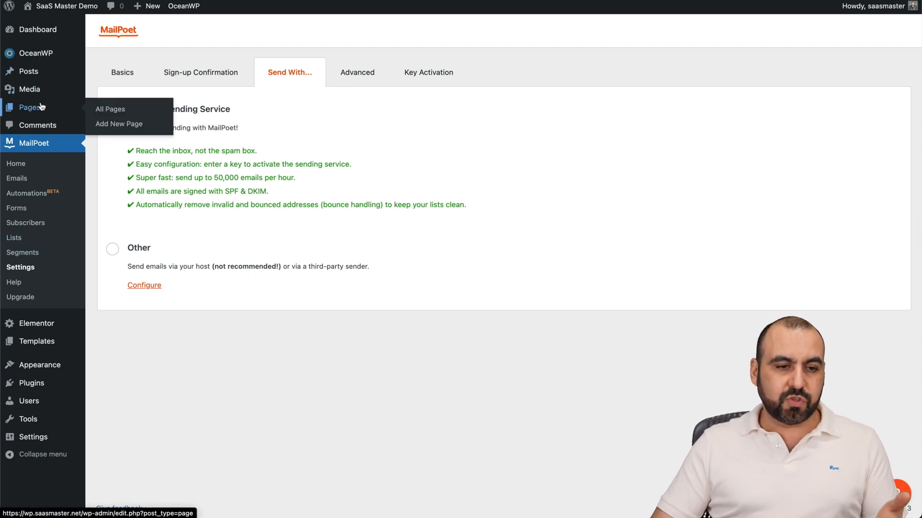
Go to Pages > All Pages to list the site's six pages.
{"action": "left_click", "coordinate": [110, 109]}
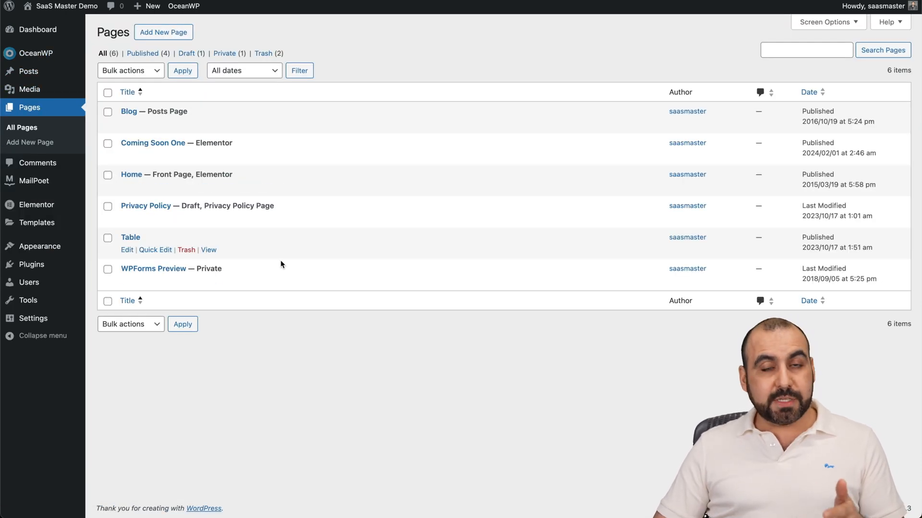
{"action": "mouse_move", "coordinate": [359, 339]}
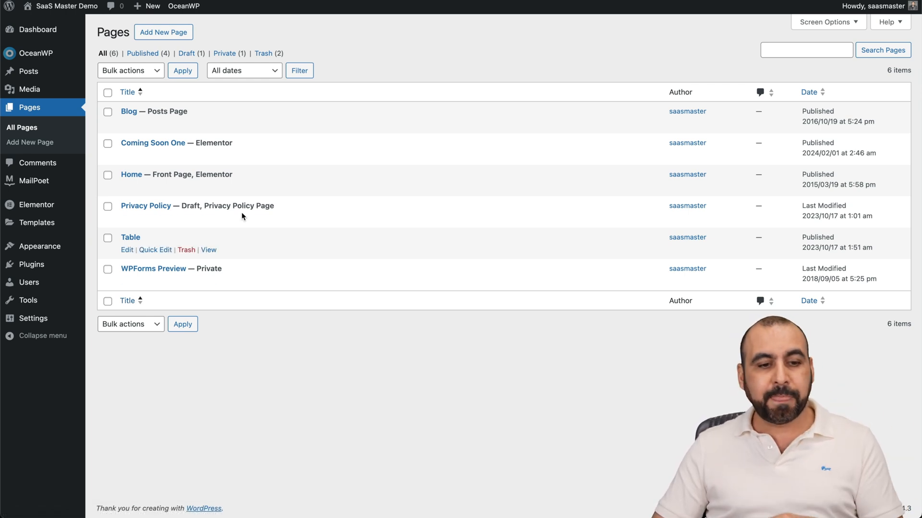
{"action": "mouse_move", "coordinate": [131, 174]}
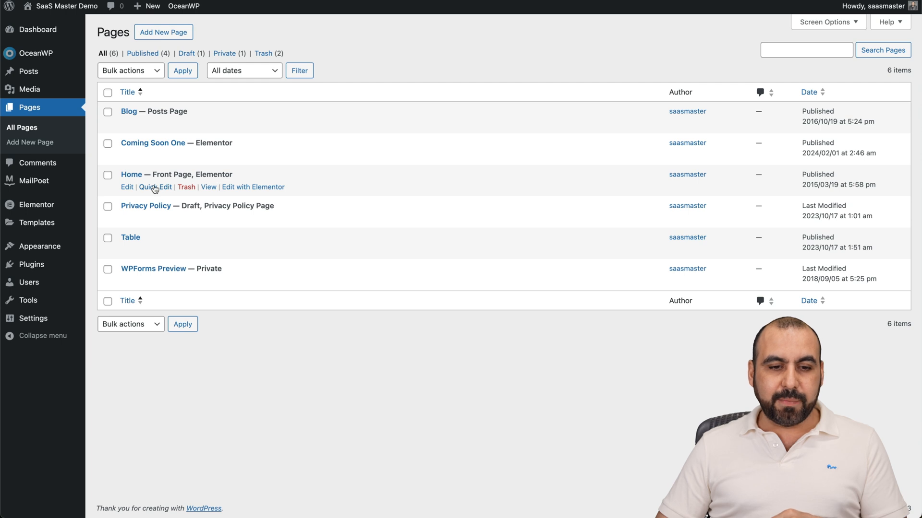
Edit the Home page with Elementor, showing the Professional Sports Coach hero.
{"action": "left_click", "coordinate": [253, 187]}
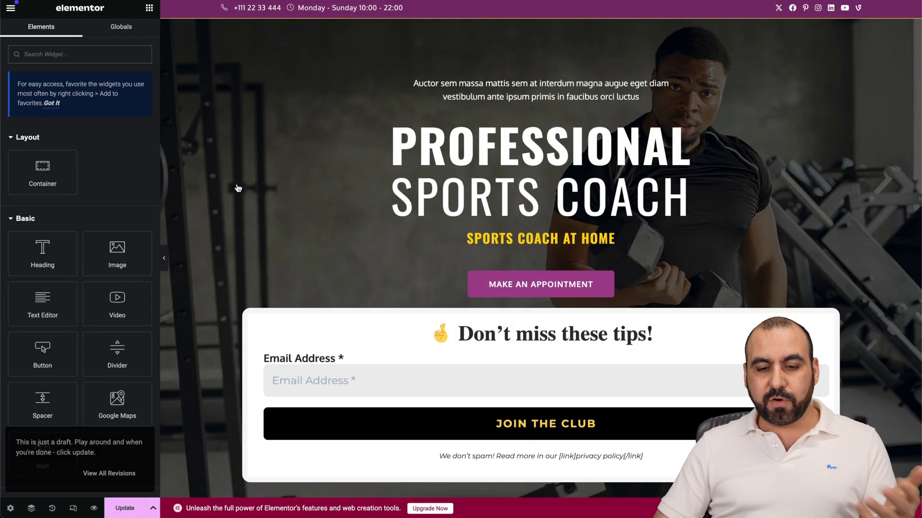
Drop a MailPoet Form widget from the WordPress category below the map.
{"action": "scroll", "scroll_direction": "down", "scroll_amount": 3}
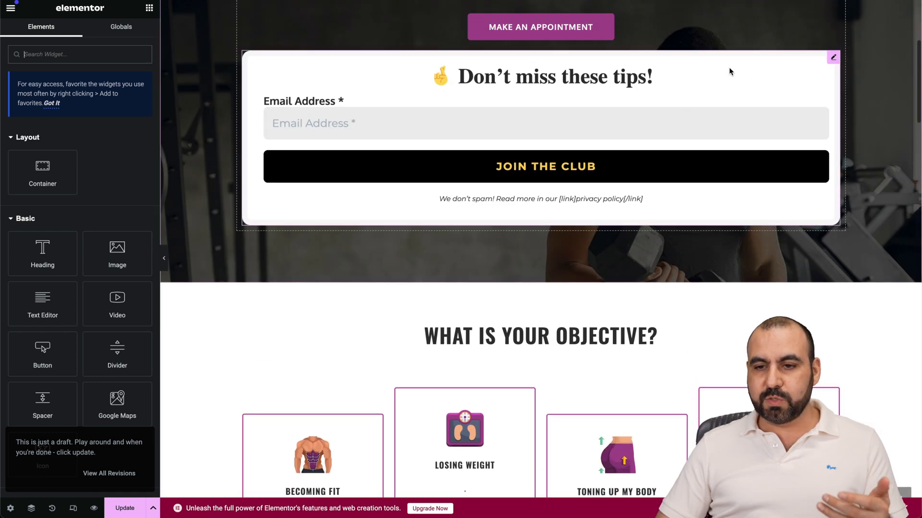
{"action": "left_click", "coordinate": [540, 166]}
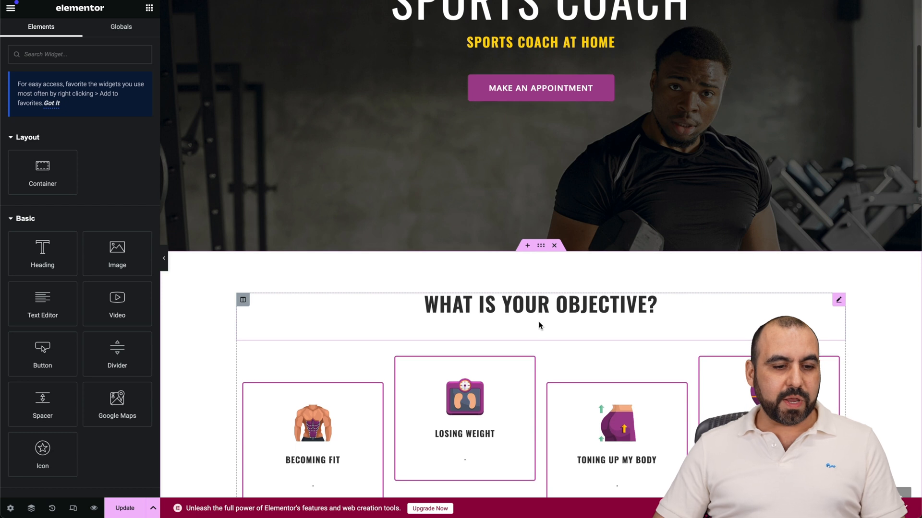
{"action": "scroll", "scroll_direction": "down", "scroll_amount": 3}
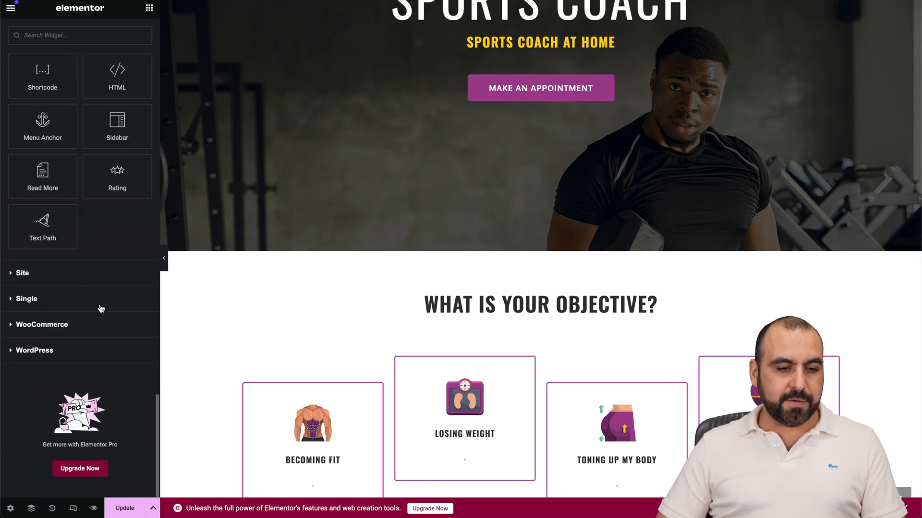
{"action": "left_click", "coordinate": [34, 350]}
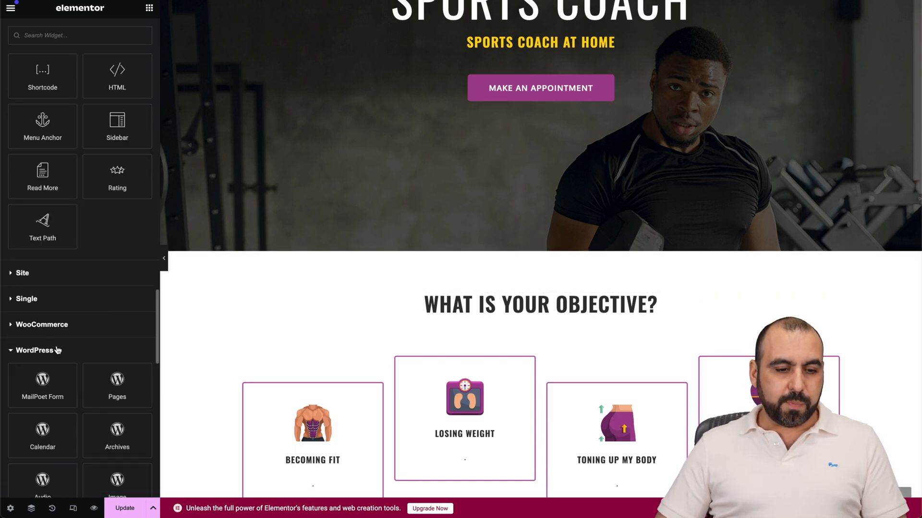
{"action": "scroll", "scroll_direction": "down", "scroll_amount": 3}
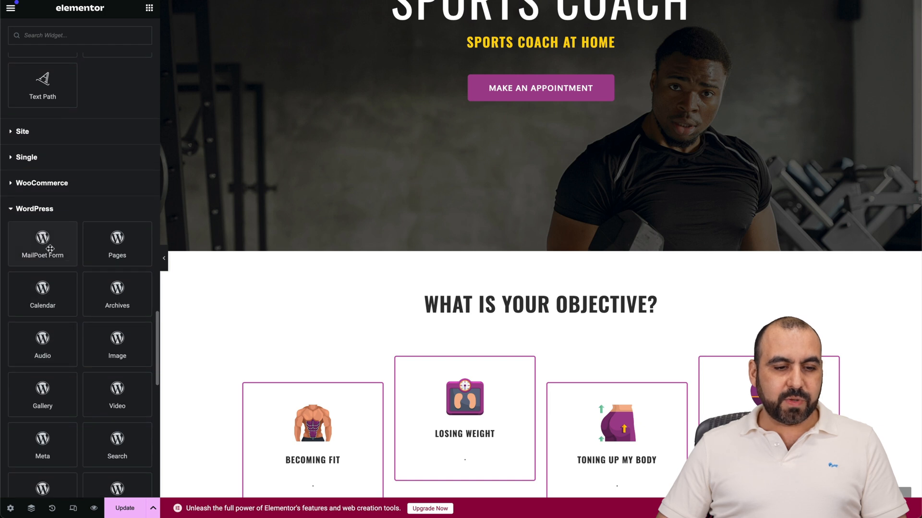
{"action": "left_click", "coordinate": [42, 244]}
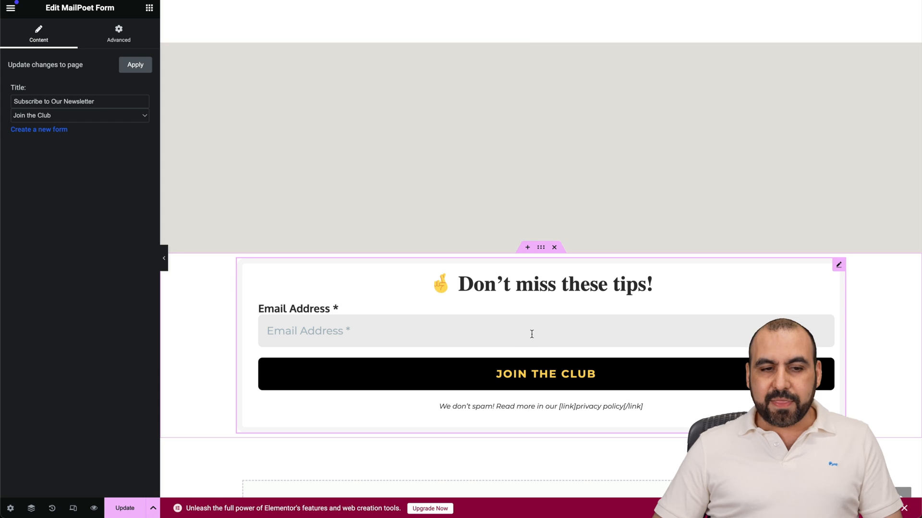
Set the widget's form to Welcome Discount (15% off) and open the live page.
{"action": "left_click", "coordinate": [79, 116]}
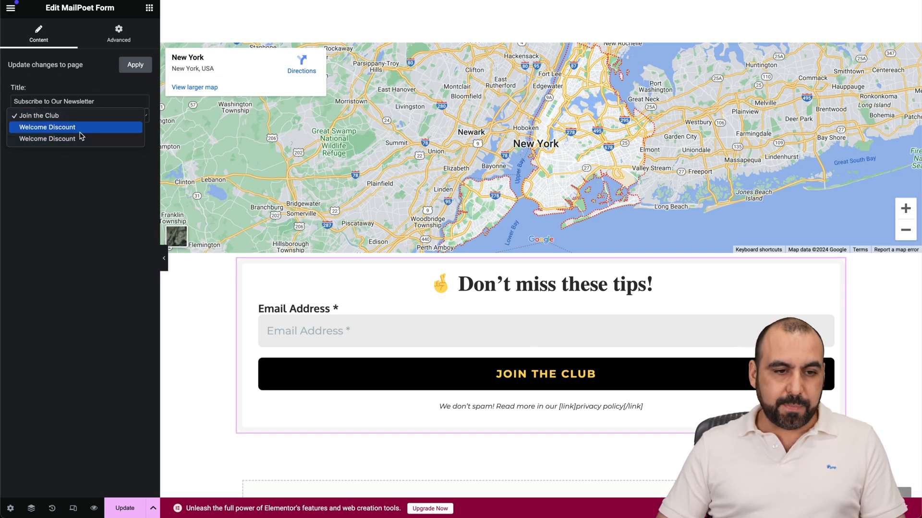
{"action": "left_click", "coordinate": [47, 127]}
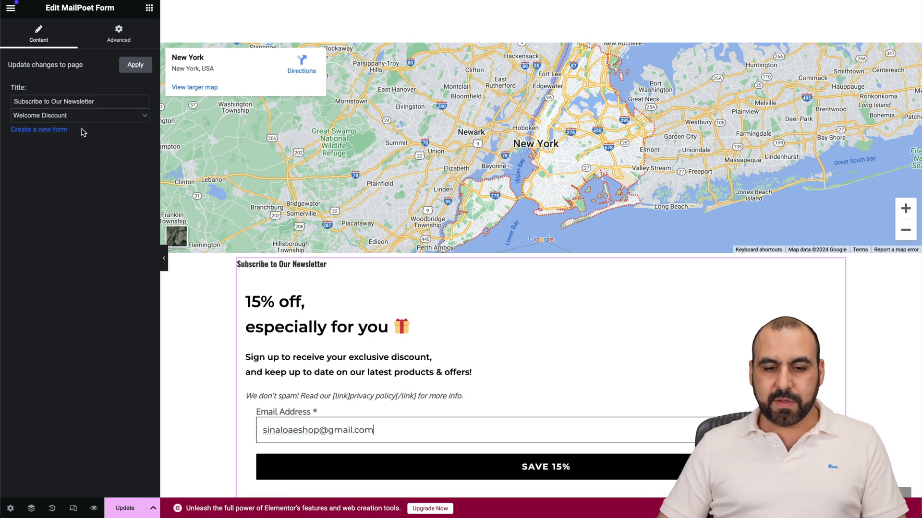
{"action": "scroll", "scroll_direction": "down", "scroll_amount": 3}
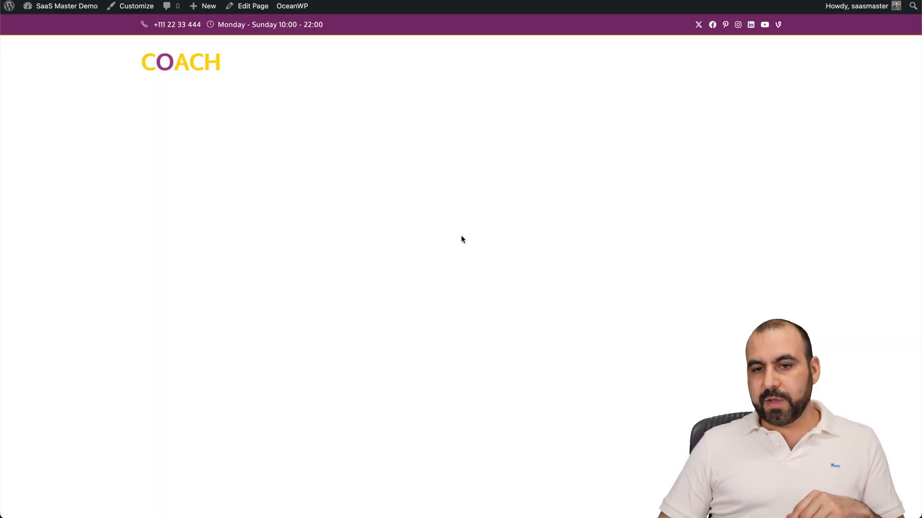
Submit a test email through the SAVE 15% form on the live homepage.
{"action": "scroll", "scroll_direction": "down", "scroll_amount": 3}
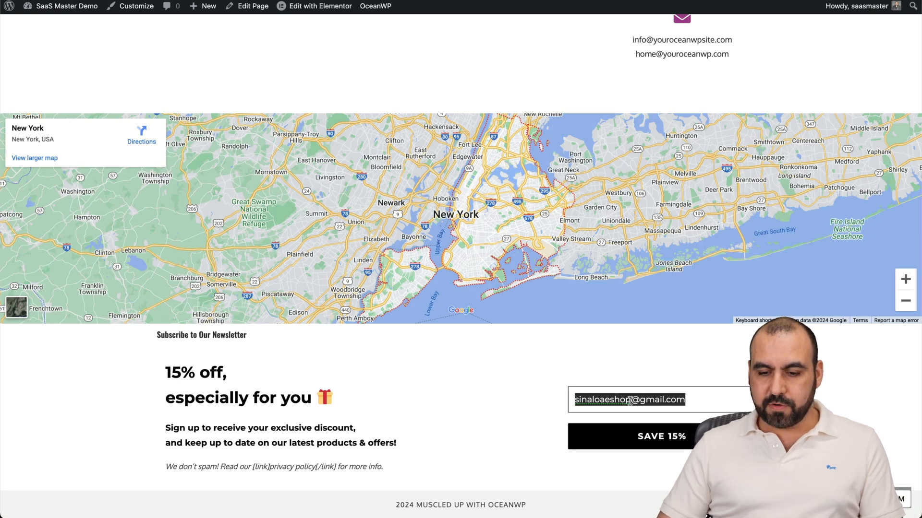
{"action": "left_click", "coordinate": [662, 436]}
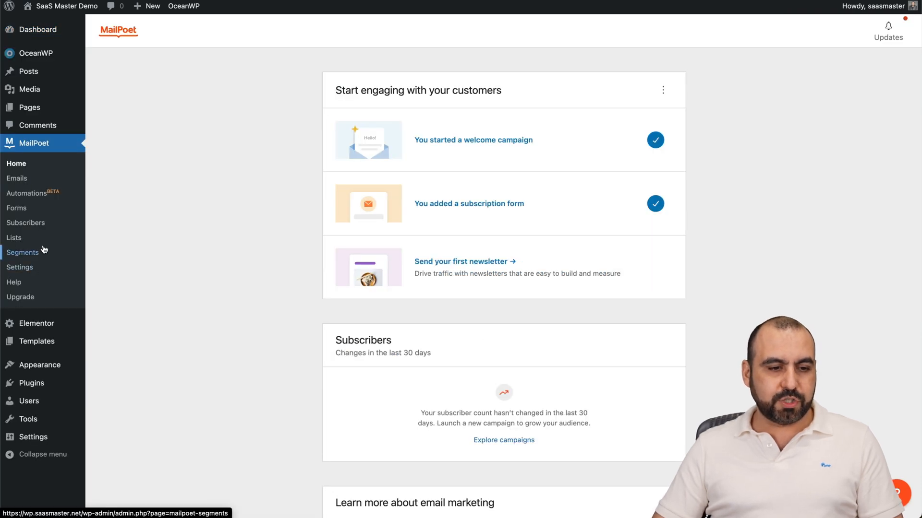
Review the unconfirmed Newsletter subscriber in Subscribers, then bring up MailPoet pricing.
{"action": "left_click", "coordinate": [26, 223]}
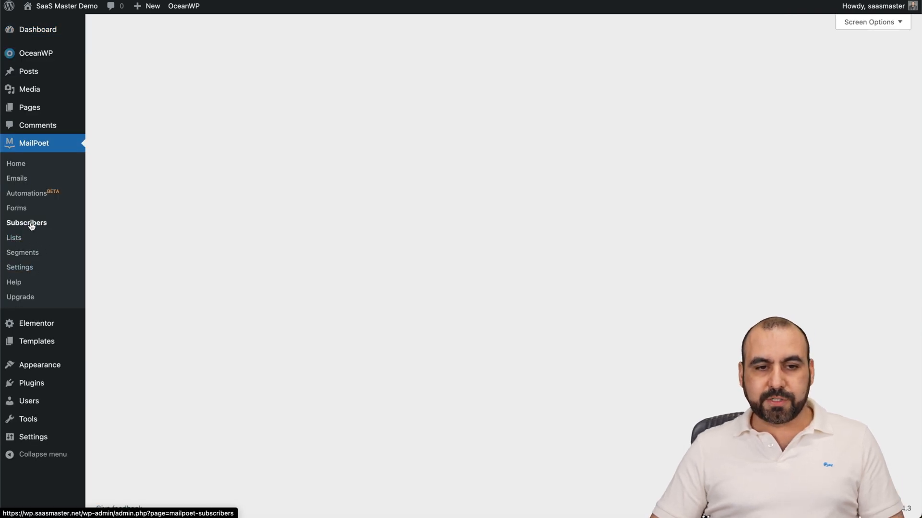
{"action": "left_click", "coordinate": [27, 223]}
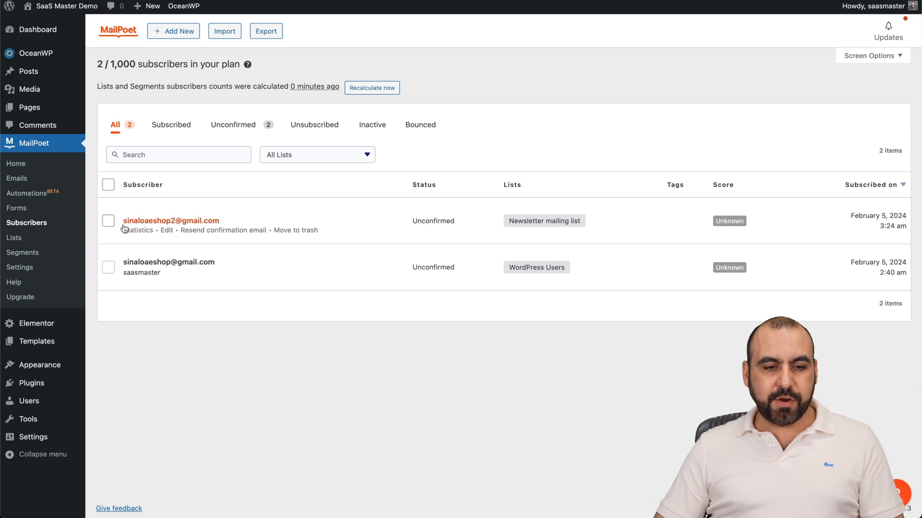
{"action": "mouse_move", "coordinate": [434, 220]}
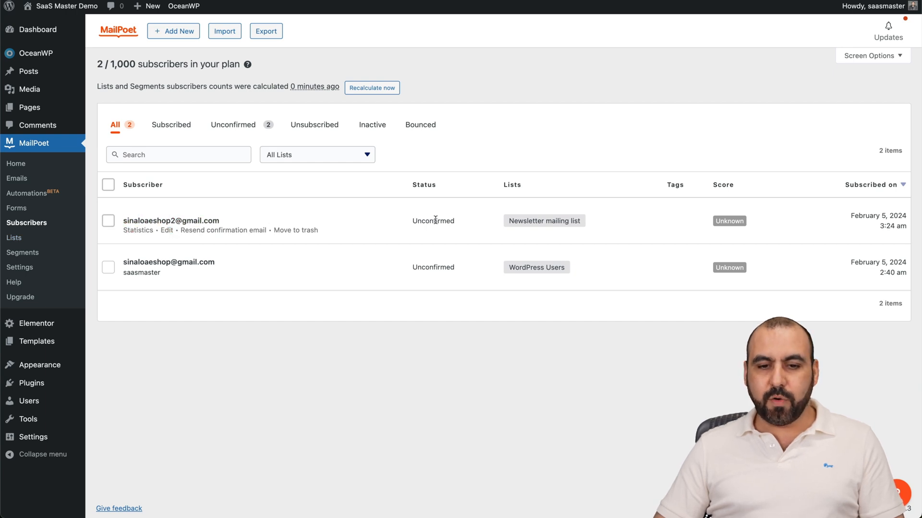
{"action": "mouse_move", "coordinate": [791, 225]}
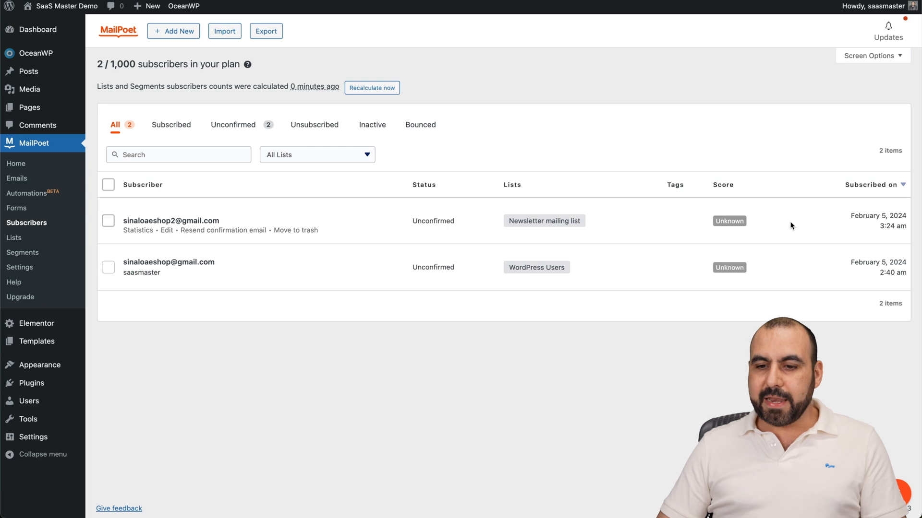
{"action": "mouse_move", "coordinate": [184, 230]}
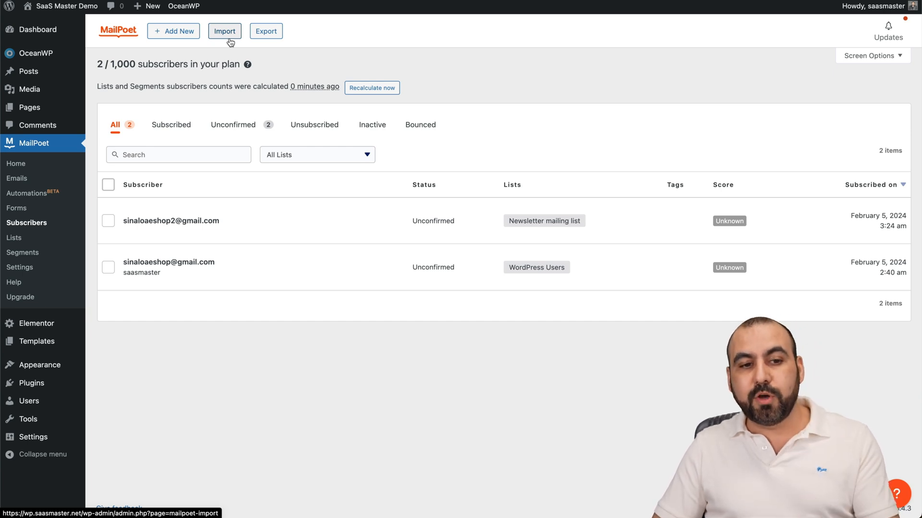
{"action": "mouse_move", "coordinate": [229, 94]}
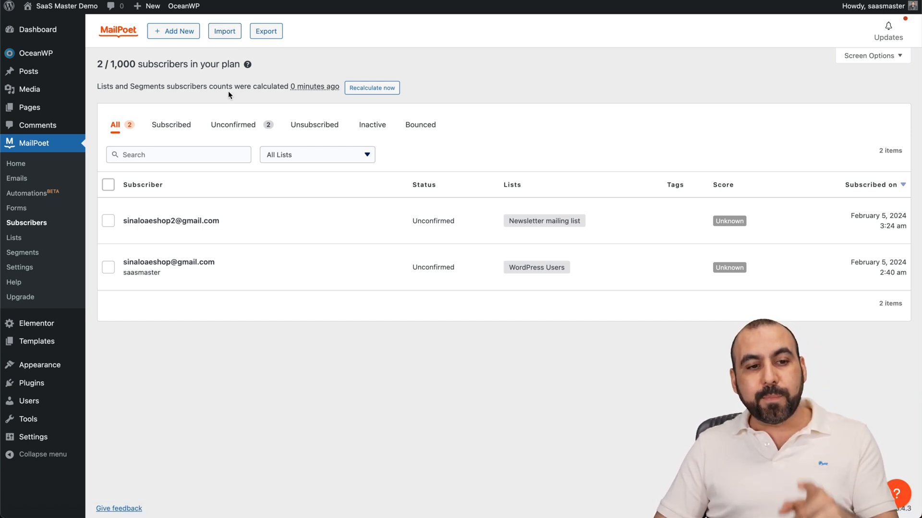
{"action": "mouse_move", "coordinate": [239, 102]}
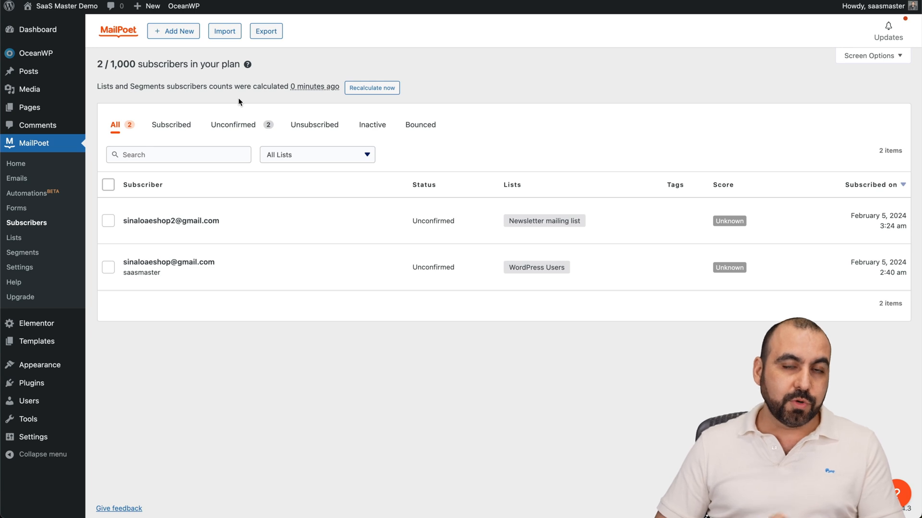
{"action": "mouse_move", "coordinate": [272, 120]}
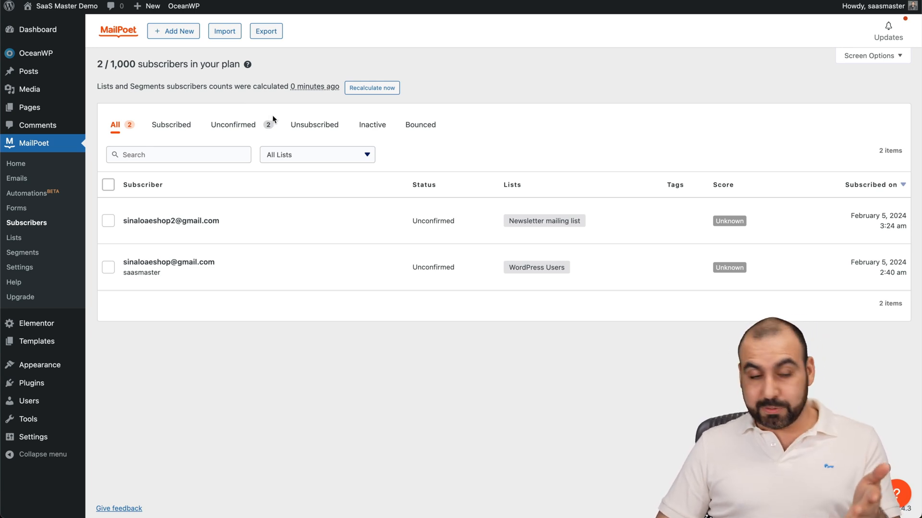
{"action": "mouse_move", "coordinate": [213, 8]}
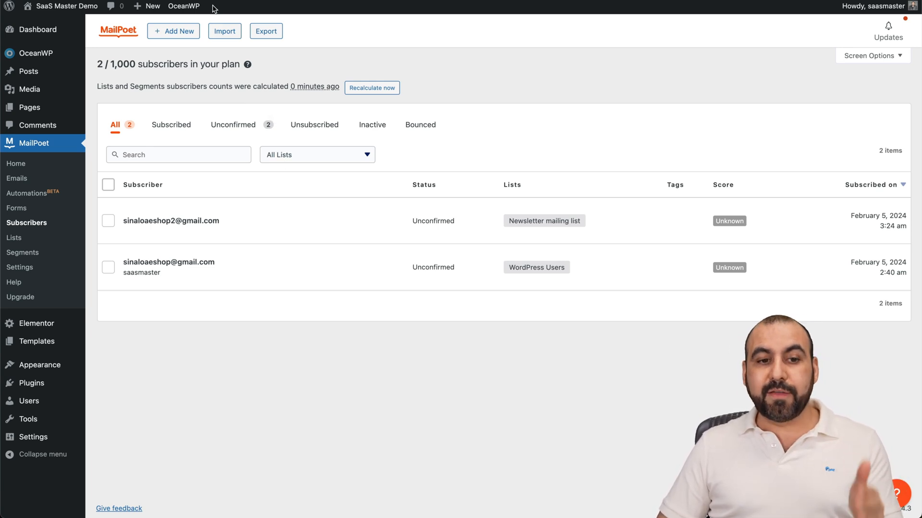
{"action": "mouse_move", "coordinate": [239, 107]}
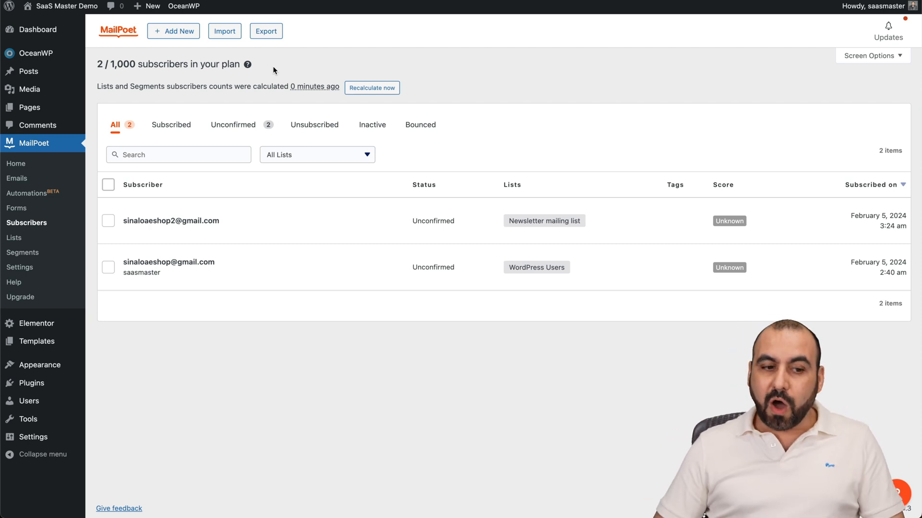
{"action": "mouse_move", "coordinate": [16, 163]}
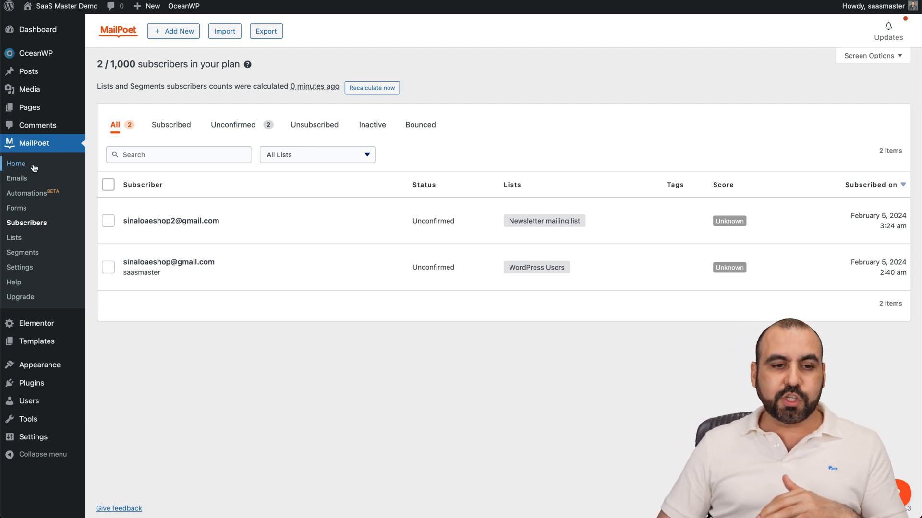
{"action": "left_click", "coordinate": [16, 163]}
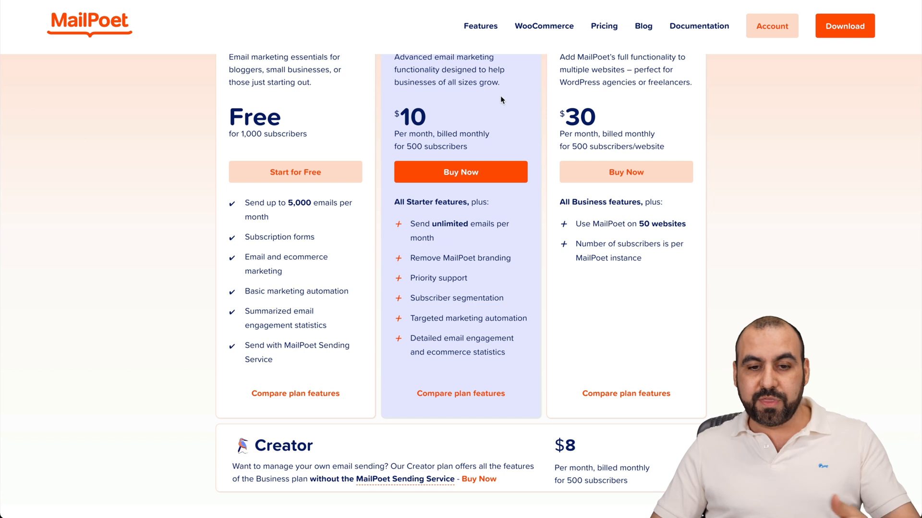
Scroll the pricing page back to the top of the Starter, Business and Agency cards.
{"action": "scroll", "scroll_direction": "up", "scroll_amount": 3}
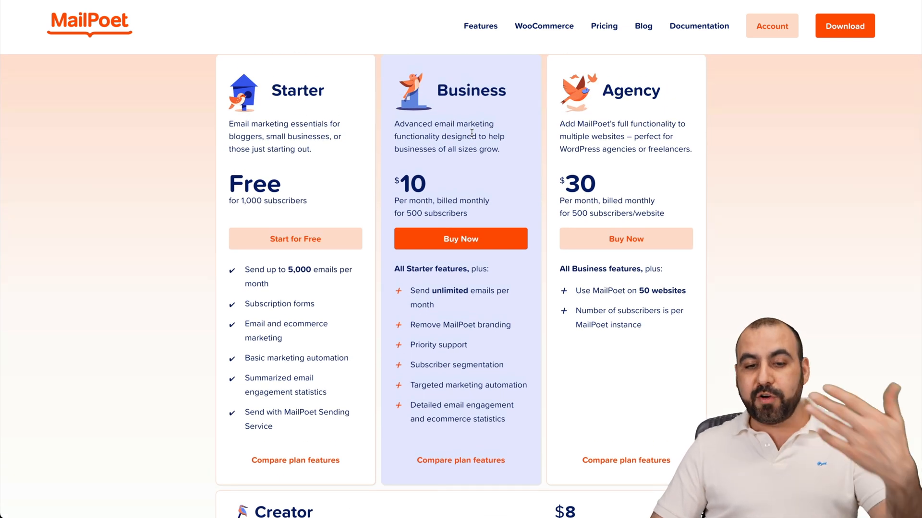
{"action": "mouse_move", "coordinate": [661, 164]}
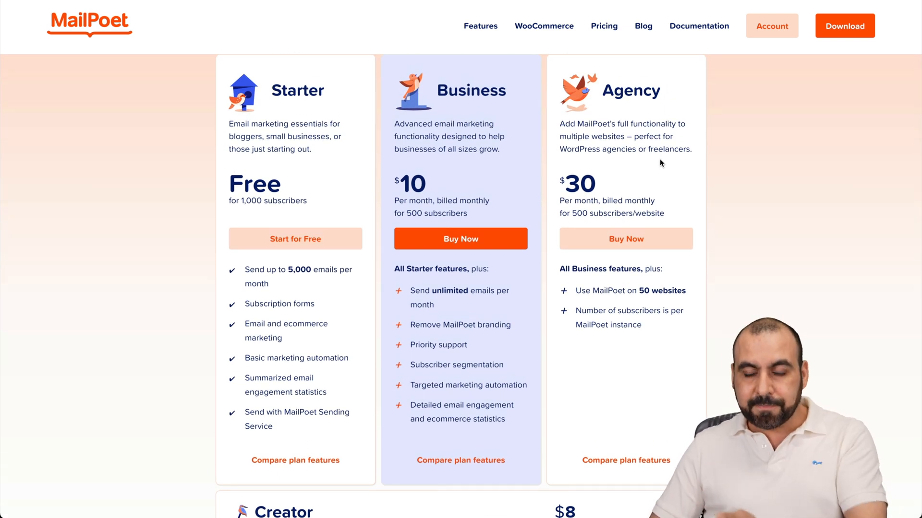